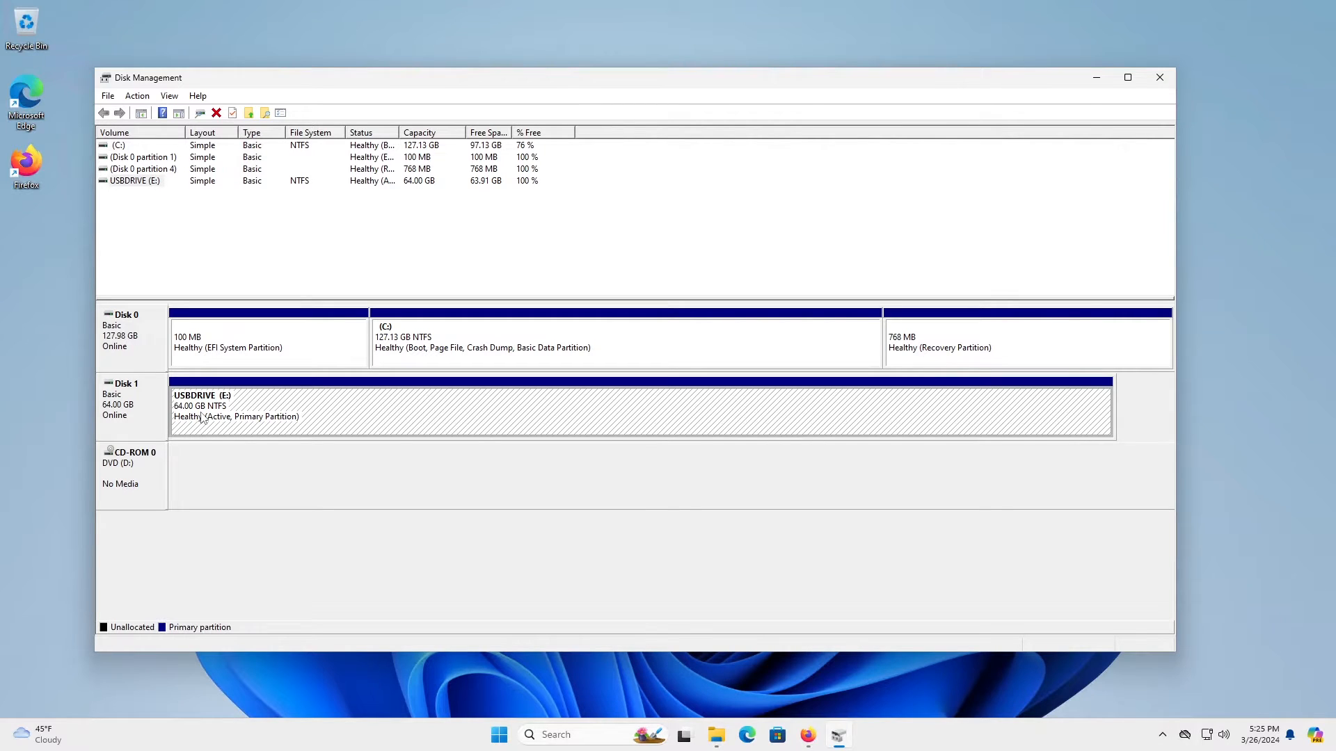
pyautogui.moveTo(379, 355)
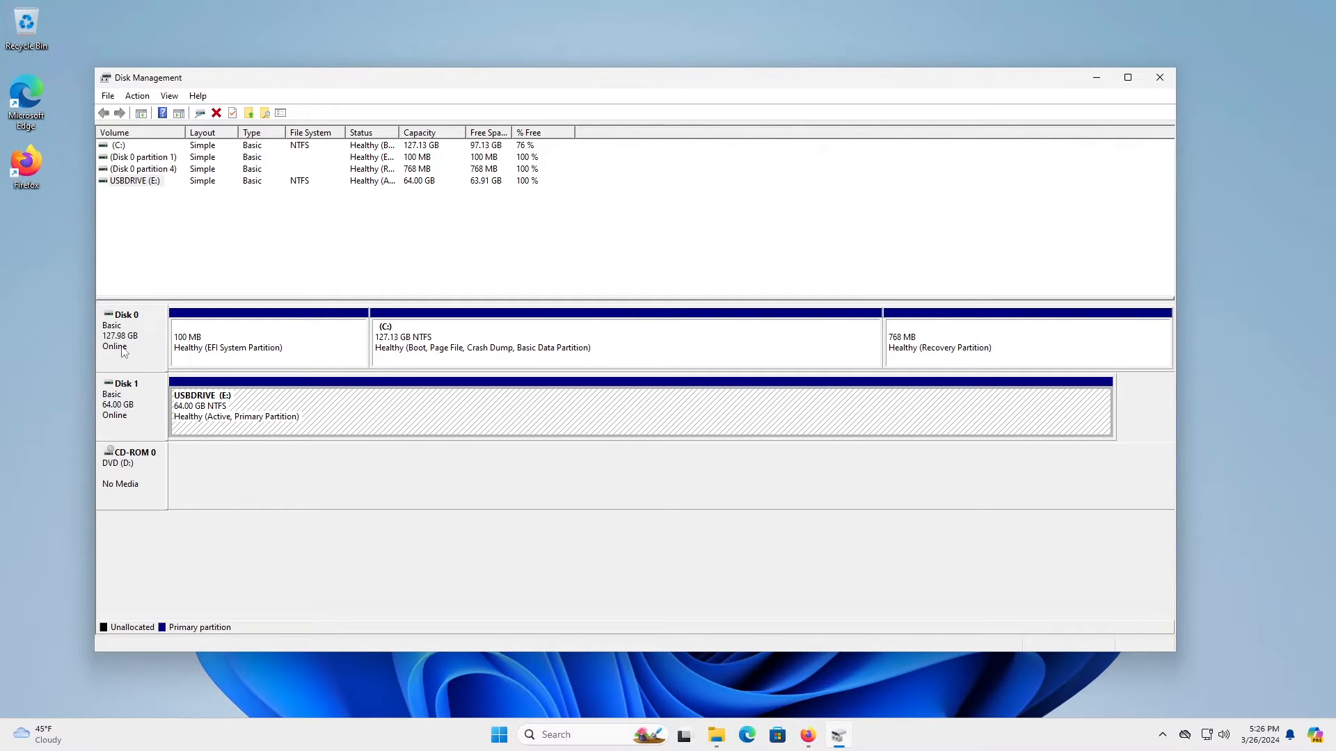
pyautogui.moveTo(506, 352)
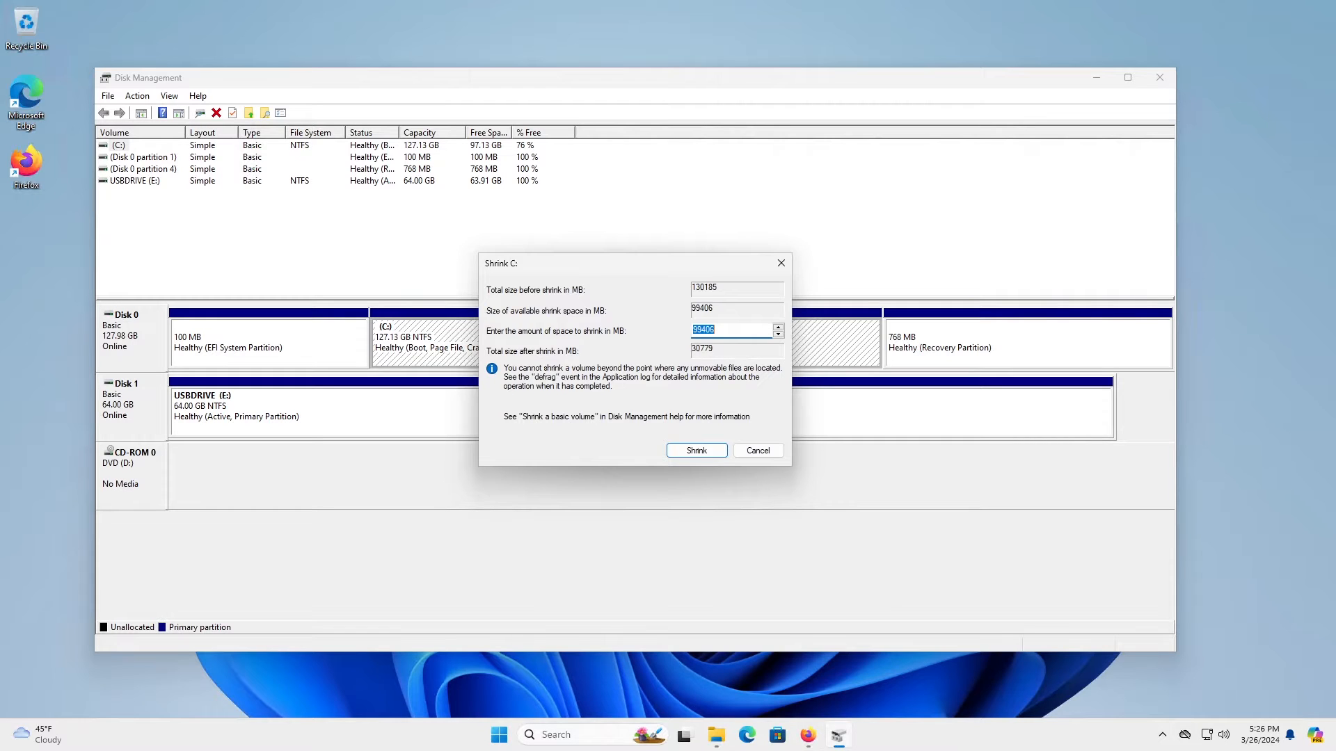
# Confirm shrinking C: to leave 25 GB of unallocated space on Disk 0.
pyautogui.click(696, 449)
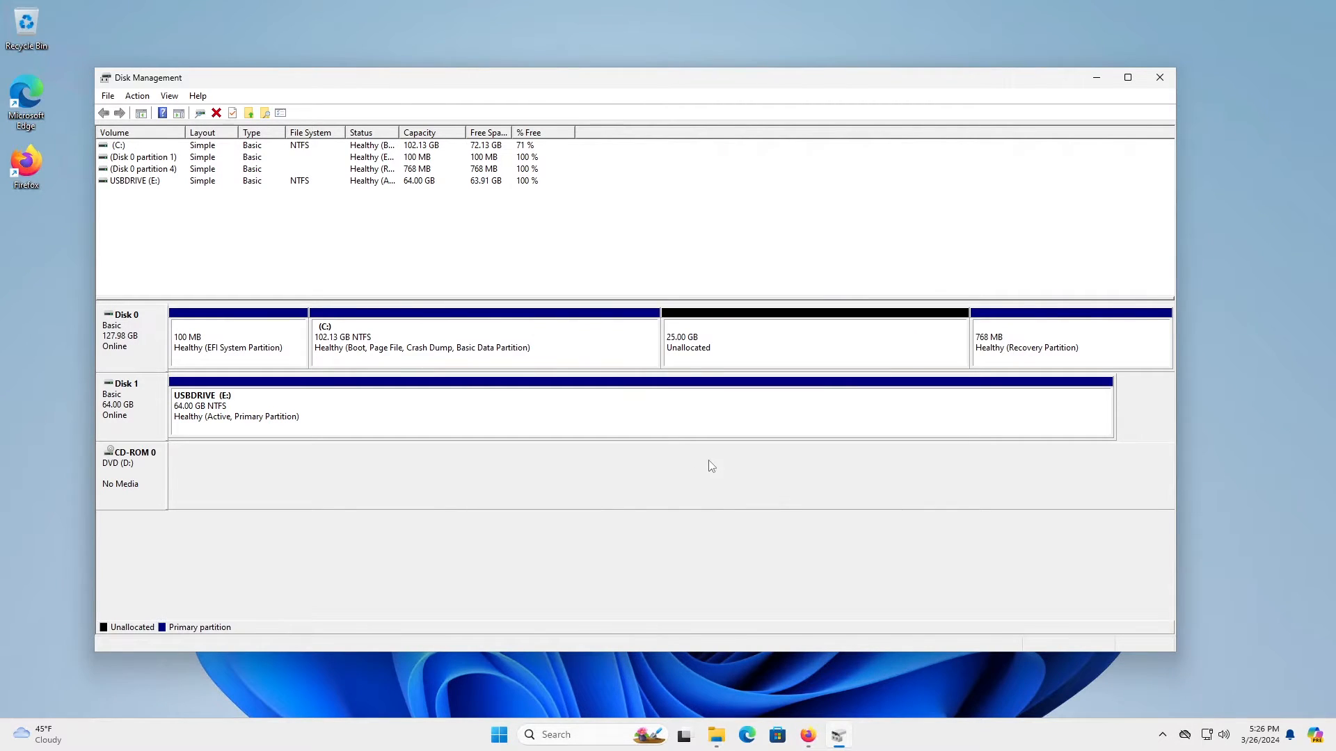
pyautogui.moveTo(690, 360)
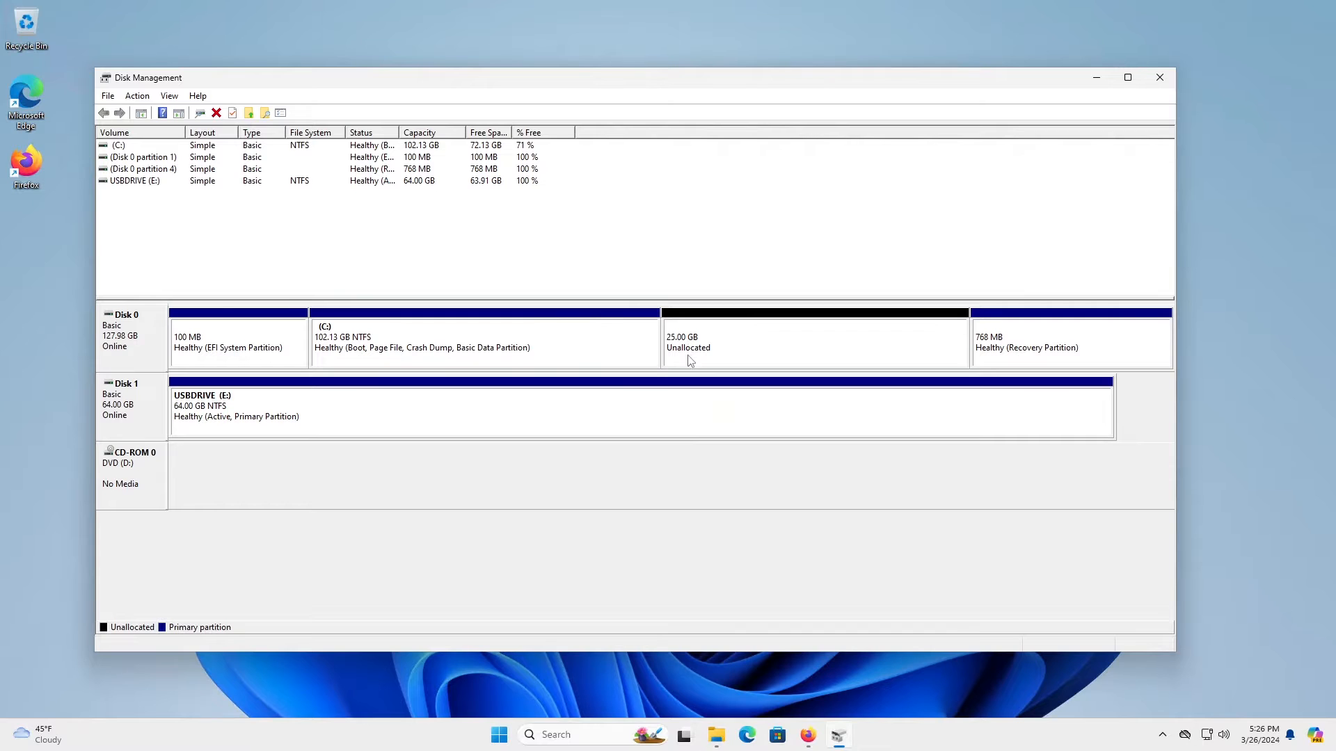
pyautogui.moveTo(722, 368)
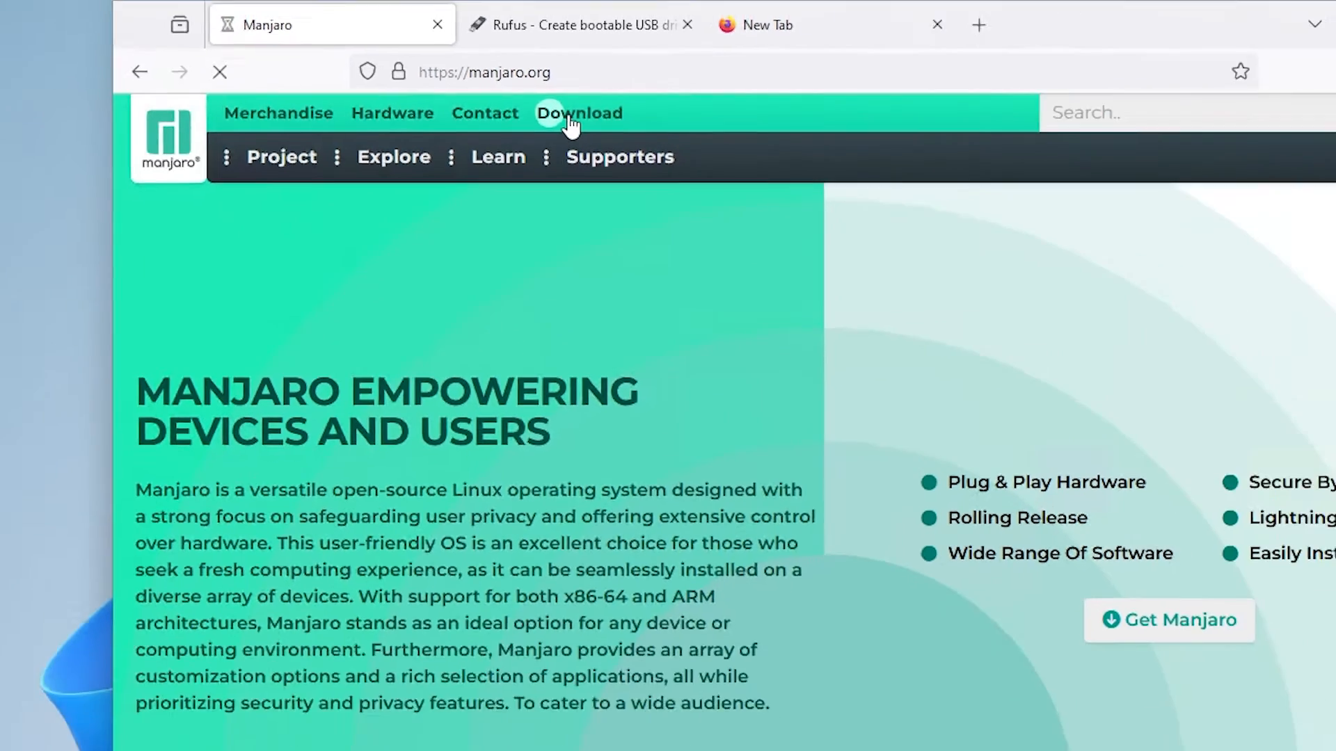
# Start downloading the full Manjaro XFCE x86_64 disc image from manjaro.org.
pyautogui.click(579, 113)
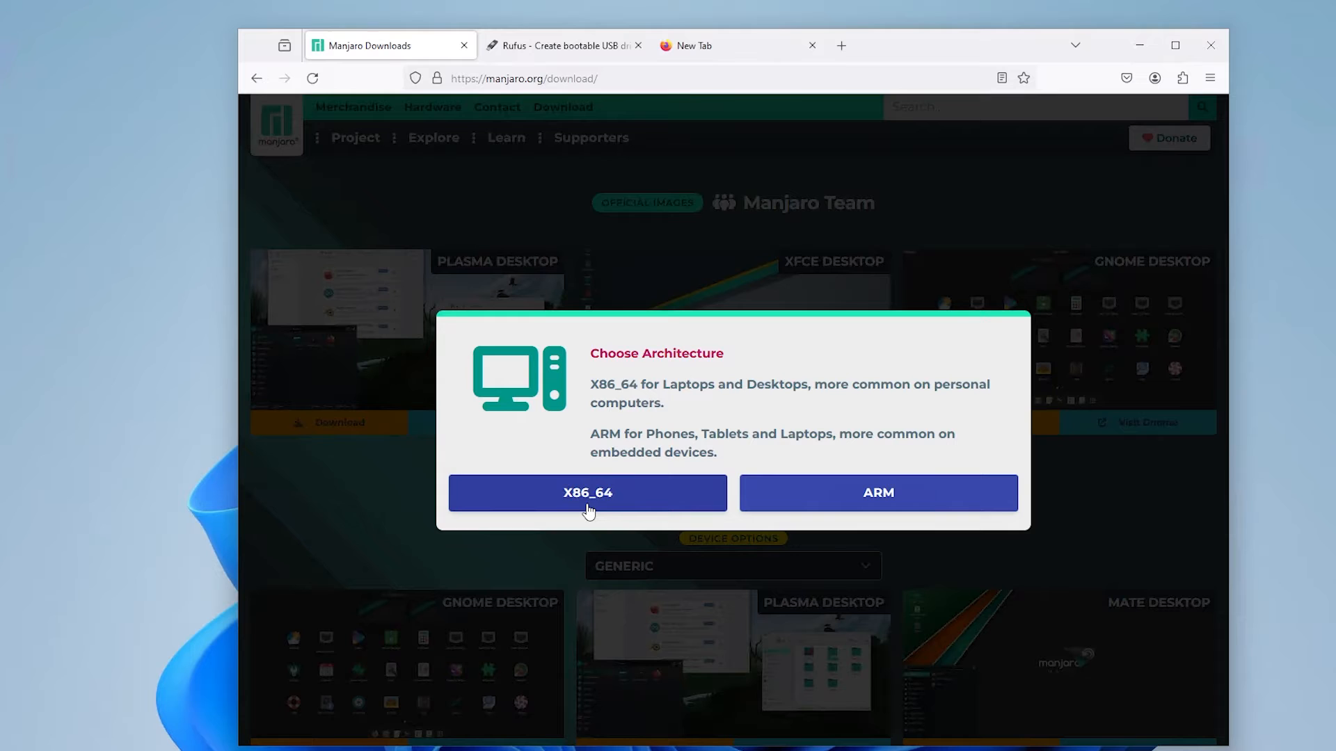
pyautogui.click(587, 492)
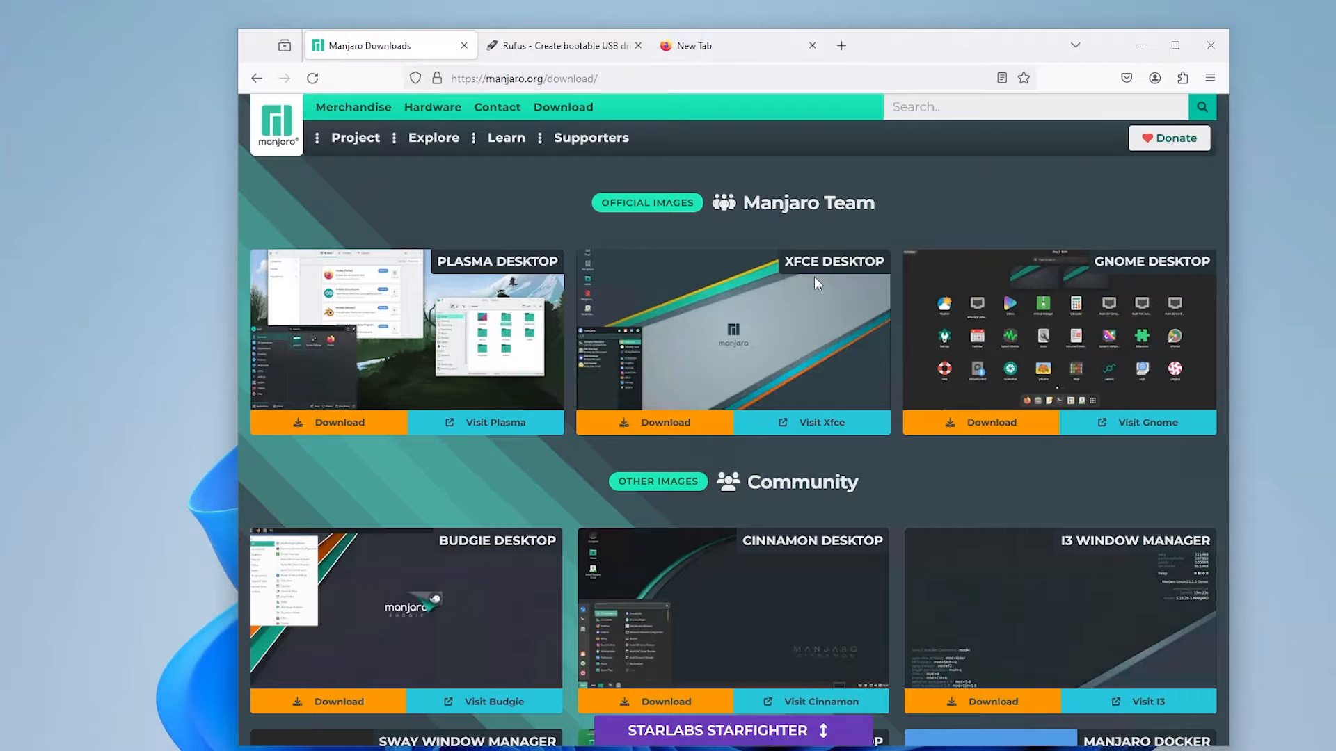
pyautogui.click(665, 422)
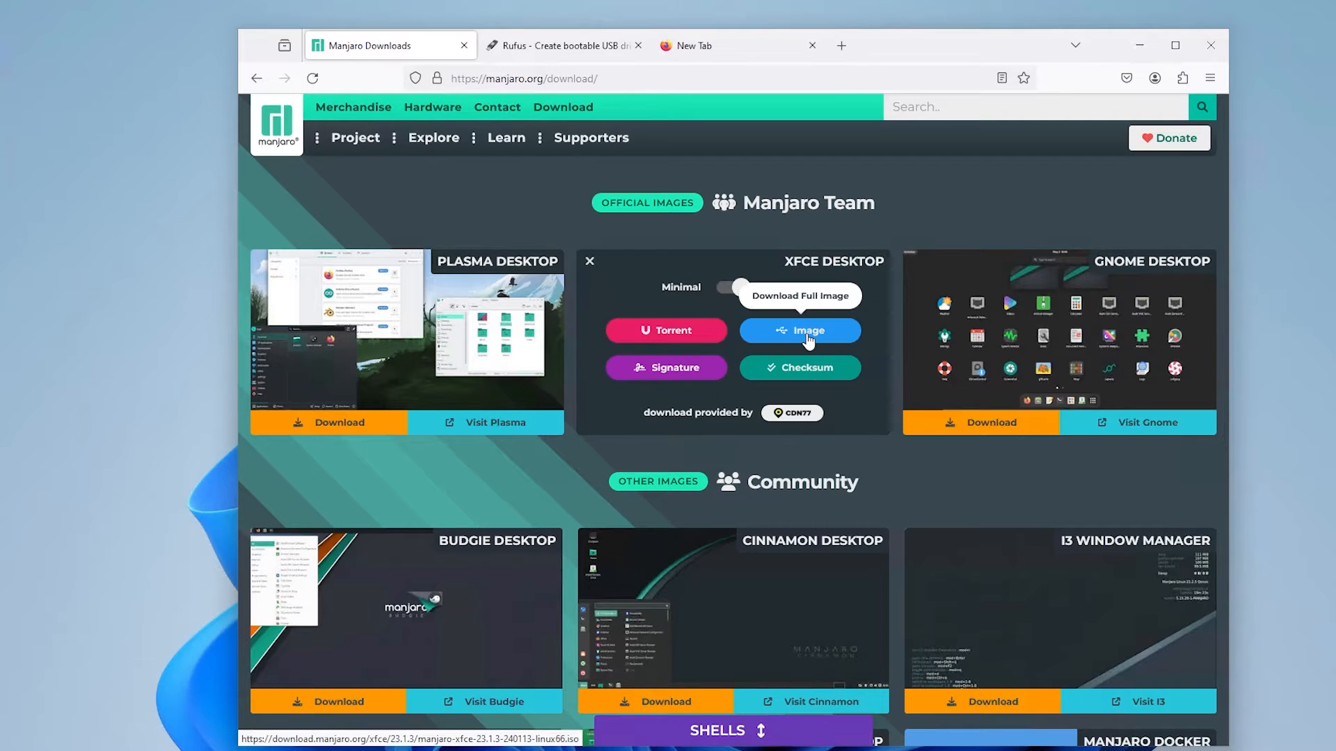
pyautogui.click(730, 286)
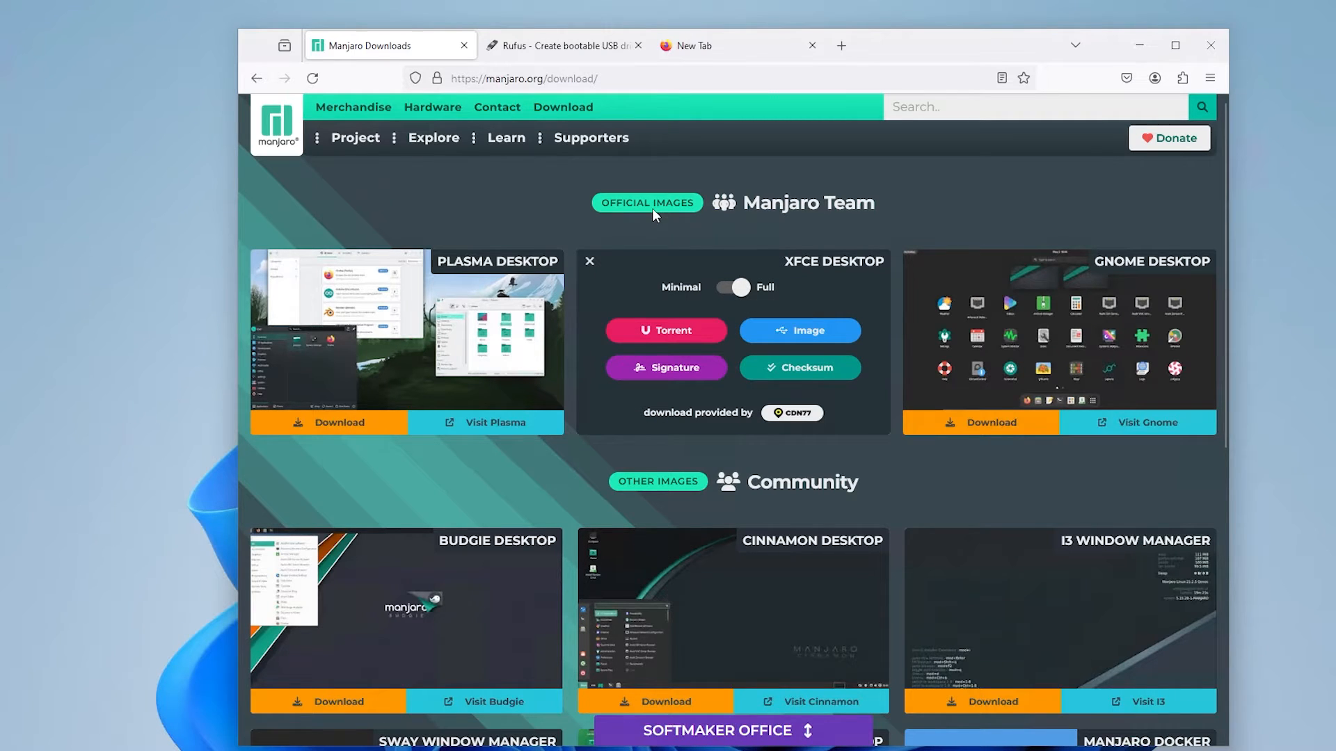
# Switch to the Rufus site and reach its rufus-4.4 download list.
pyautogui.click(557, 44)
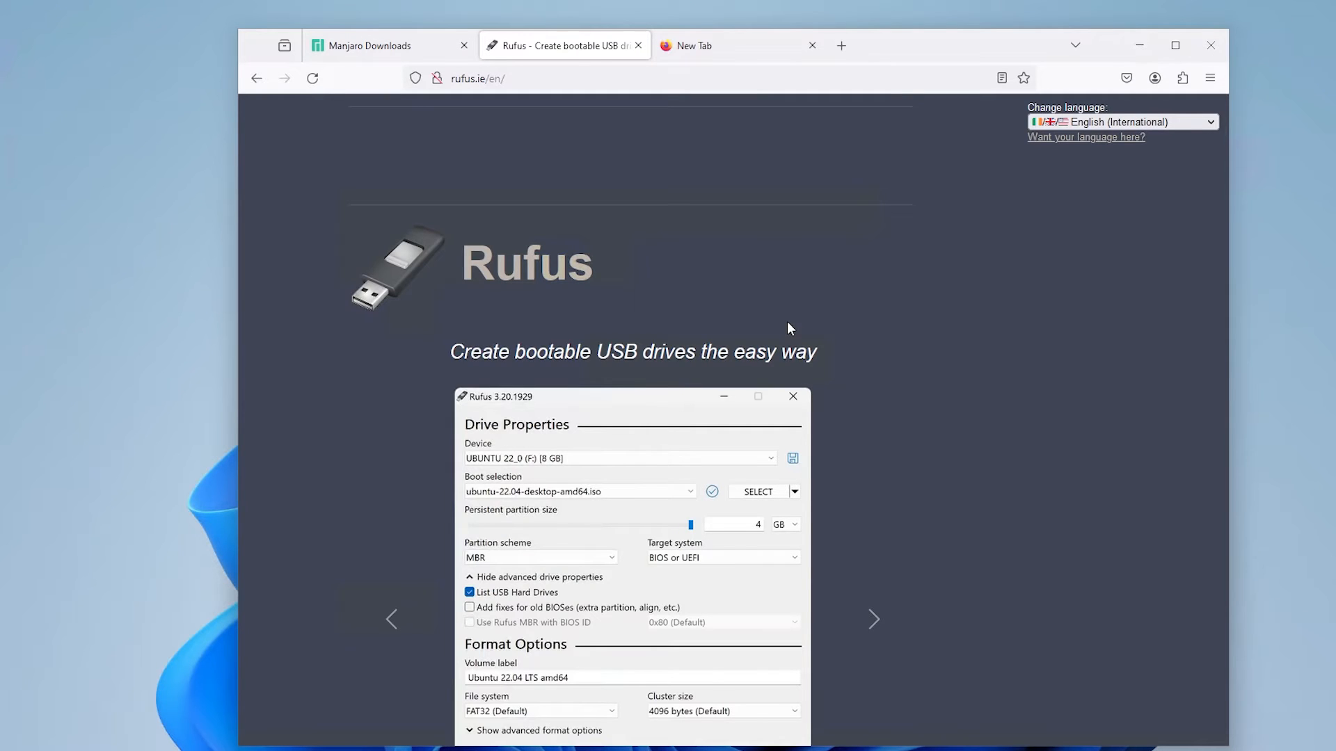
pyautogui.scroll(-3)
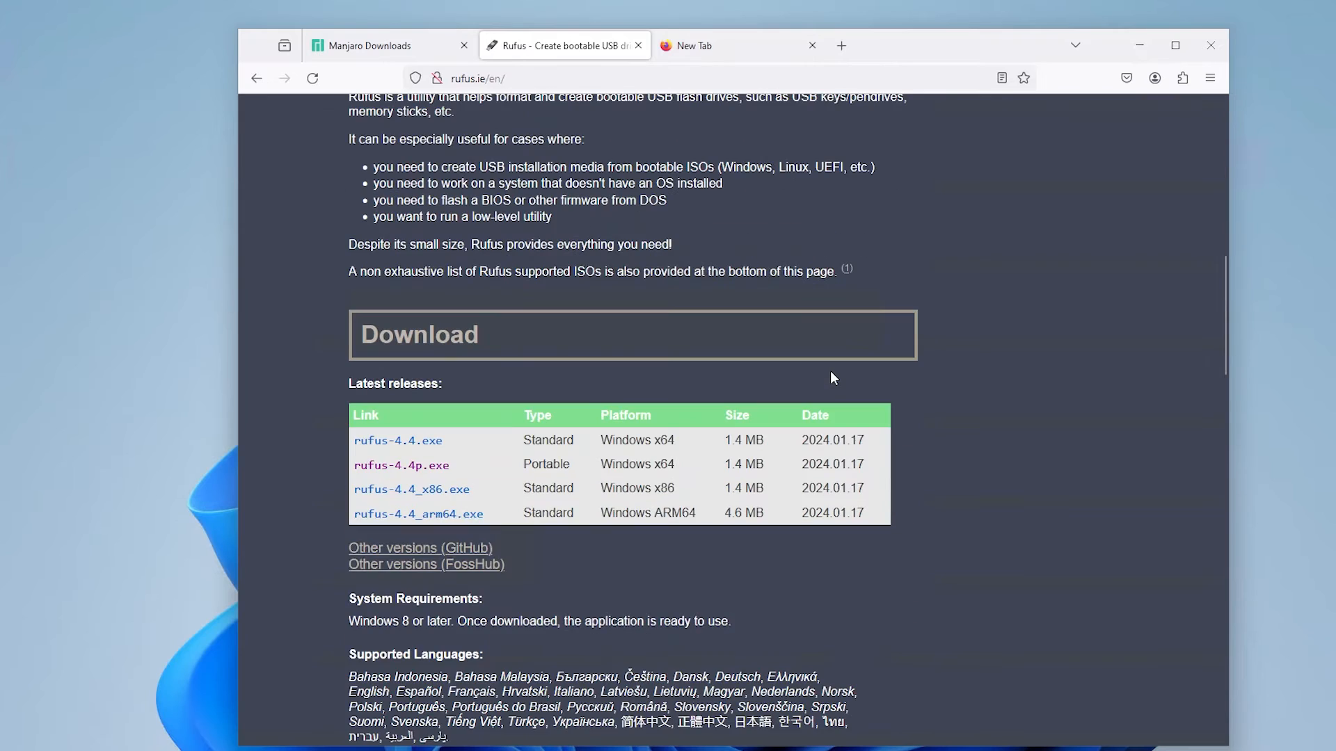
pyautogui.moveTo(401, 466)
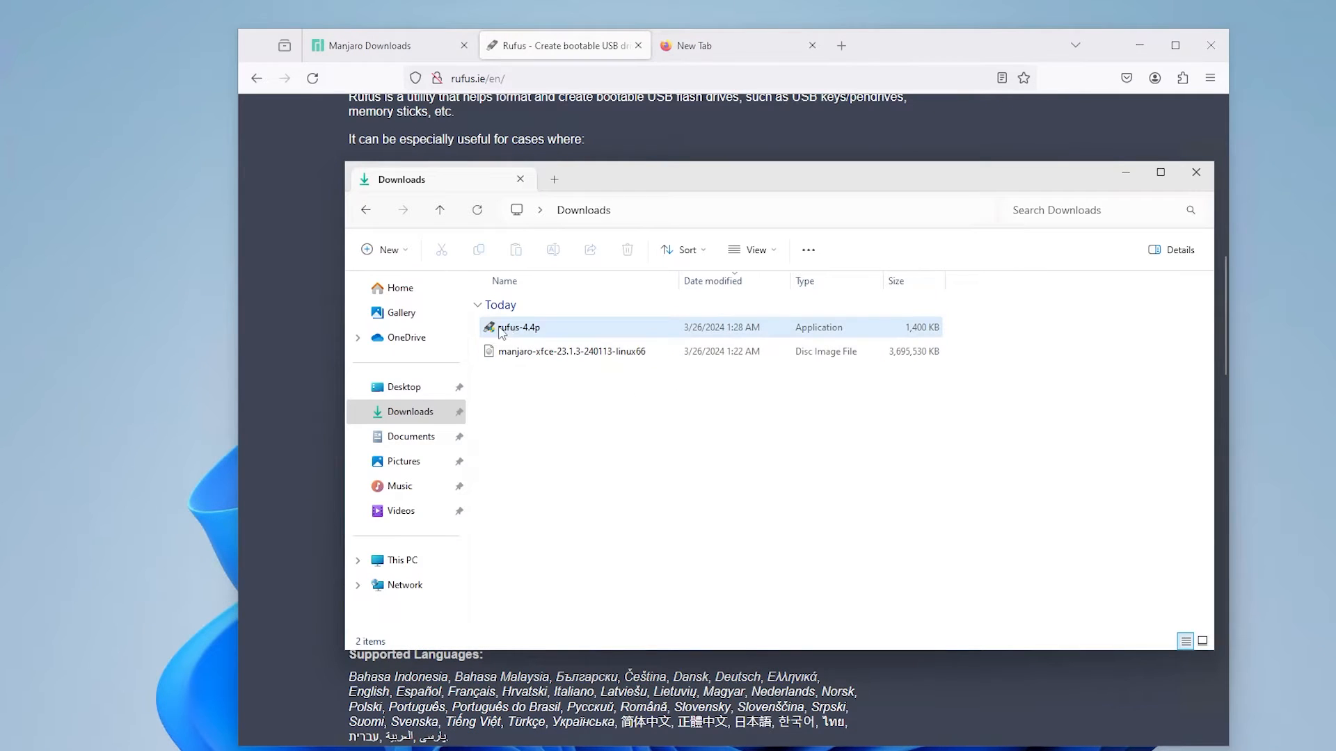
# Launch the downloaded rufus-4.4p, allowing UAC changes and online update checks.
pyautogui.click(518, 327)
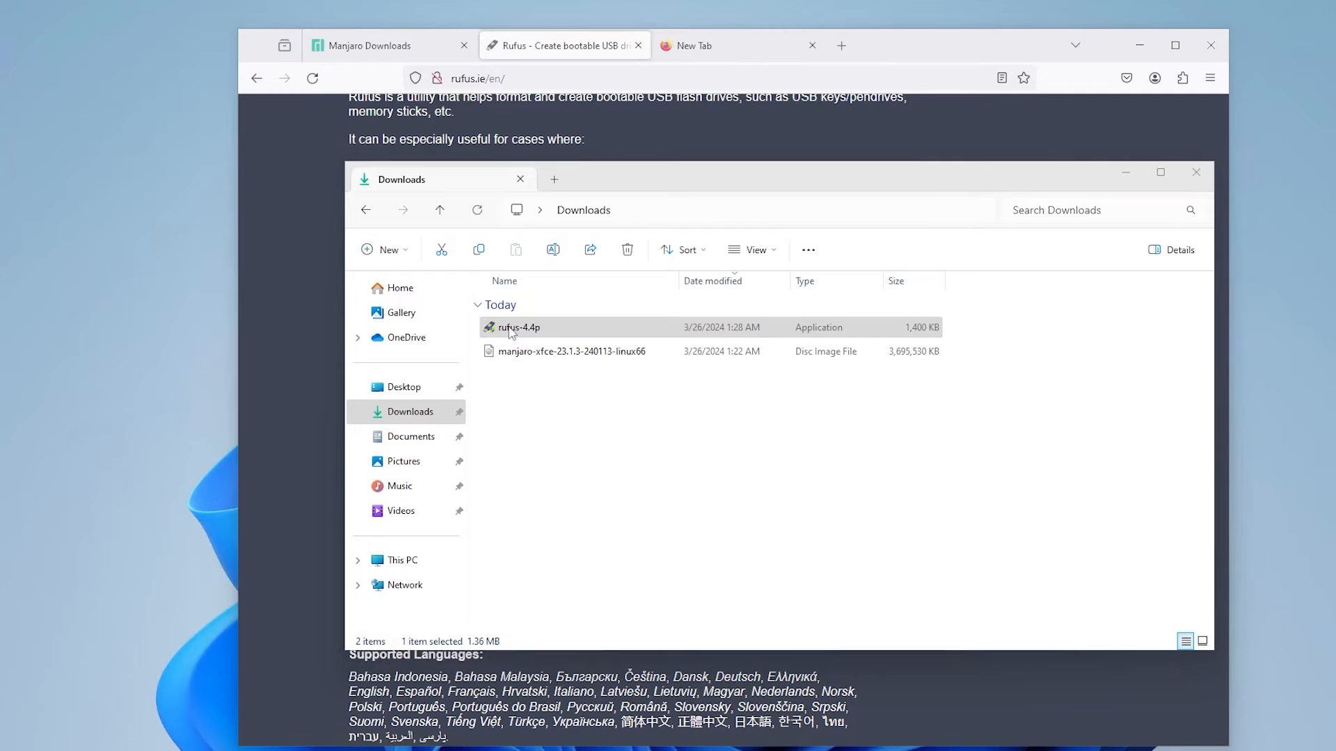
pyautogui.doubleClick(514, 327)
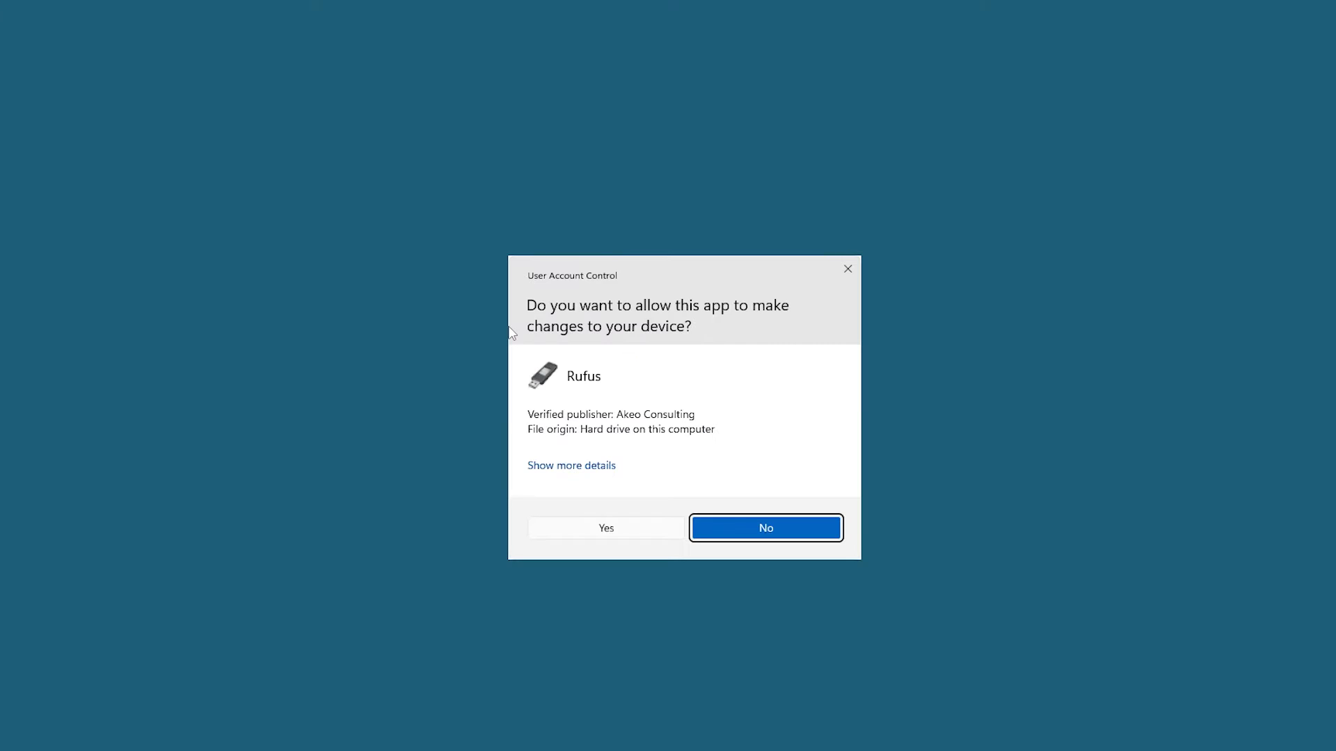
pyautogui.click(605, 527)
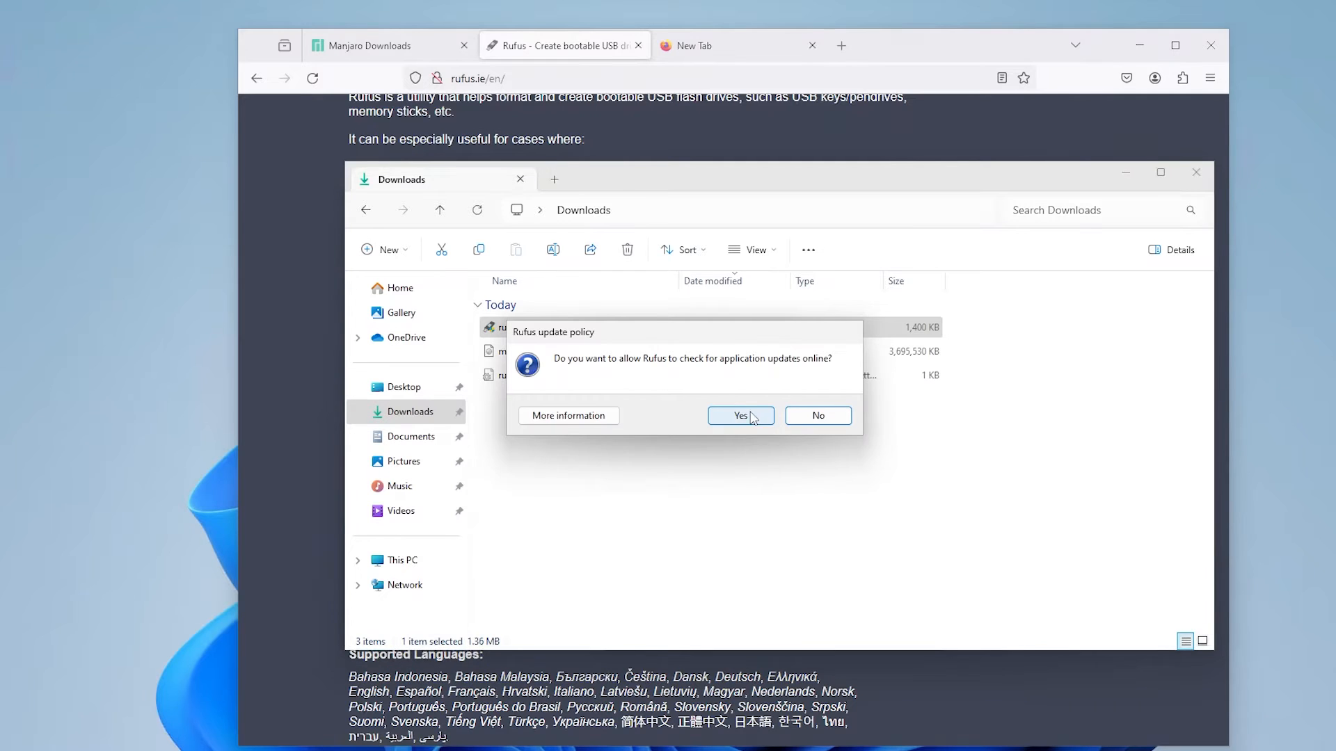
pyautogui.click(739, 416)
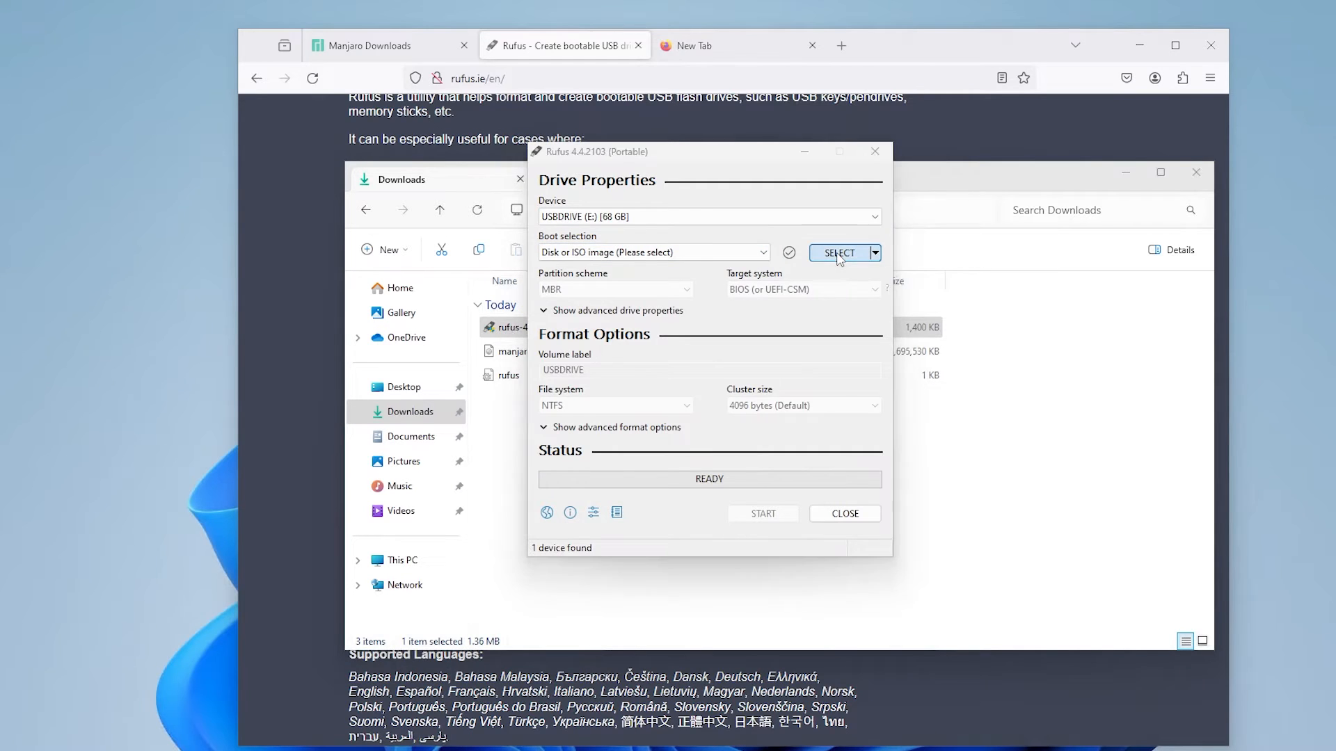
# Select the Manjaro XFCE image as boot selection and start writing it to USBDRIVE, accepting the warnings.
pyautogui.click(838, 254)
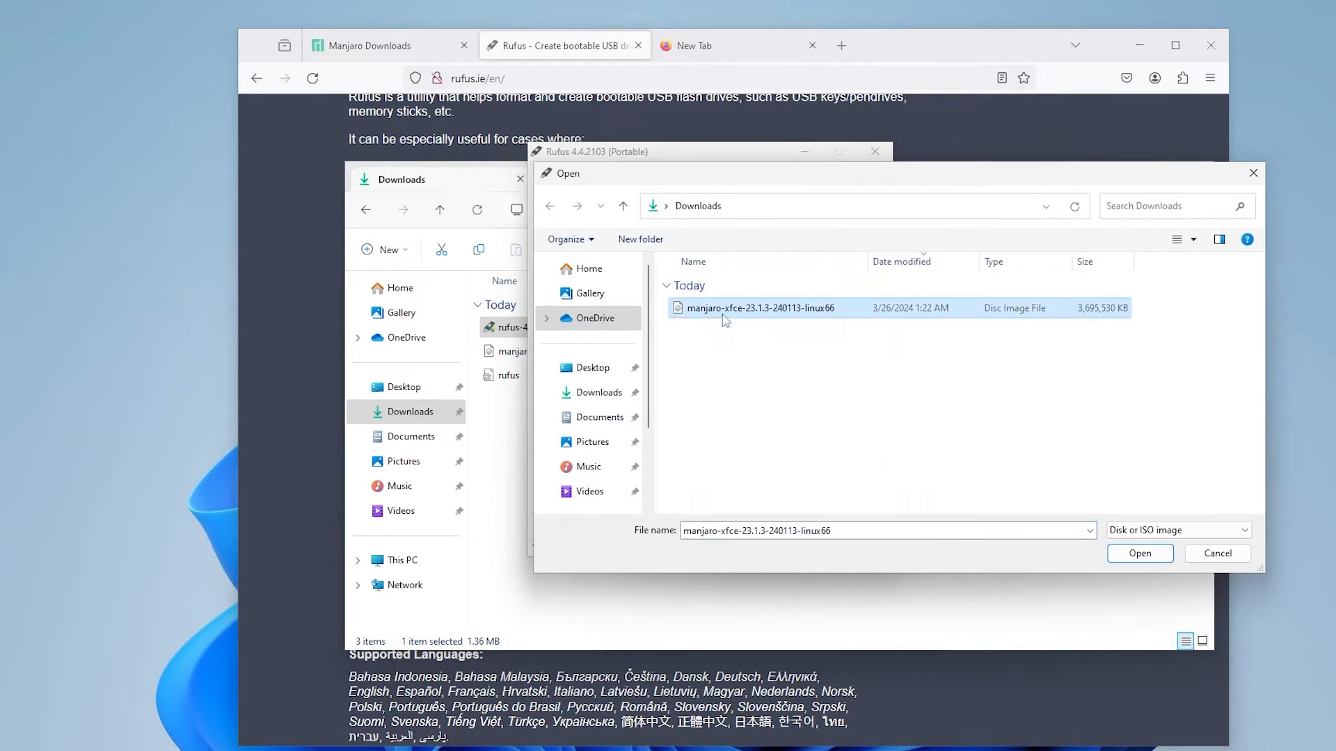
pyautogui.click(1140, 552)
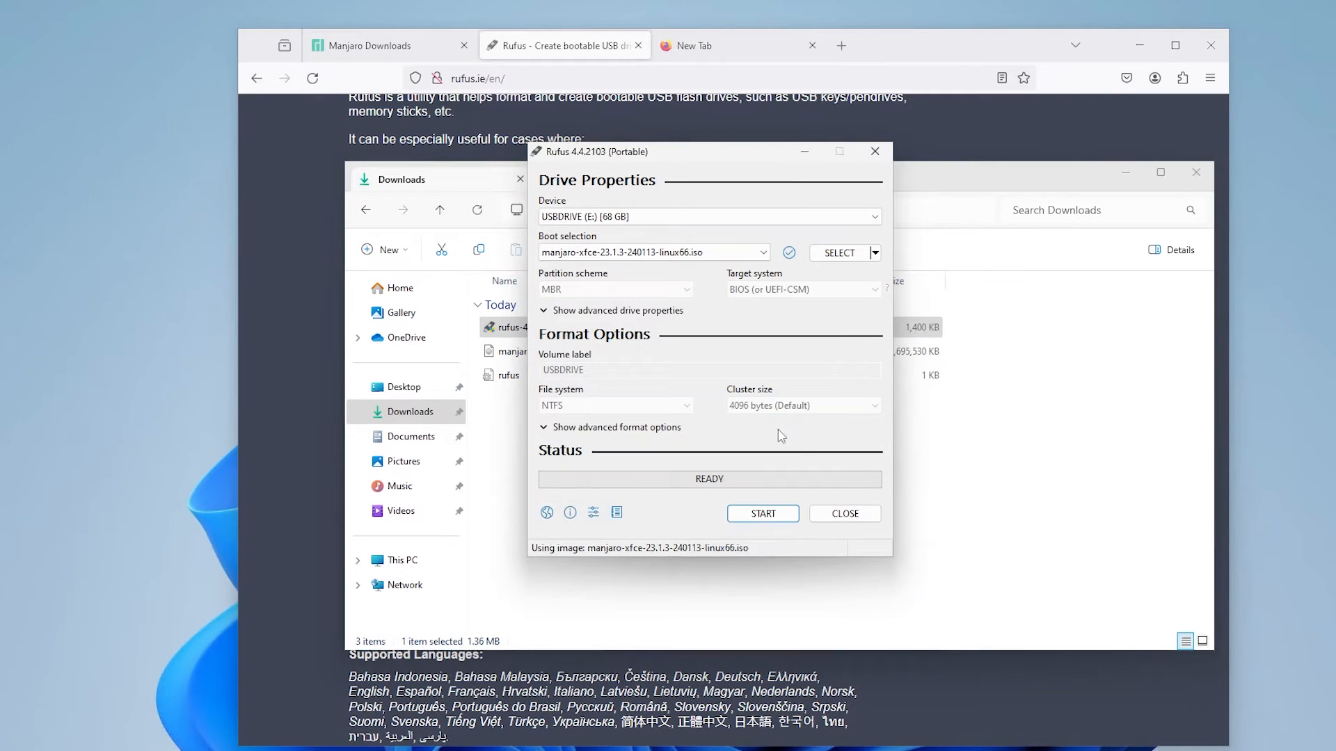
pyautogui.click(761, 514)
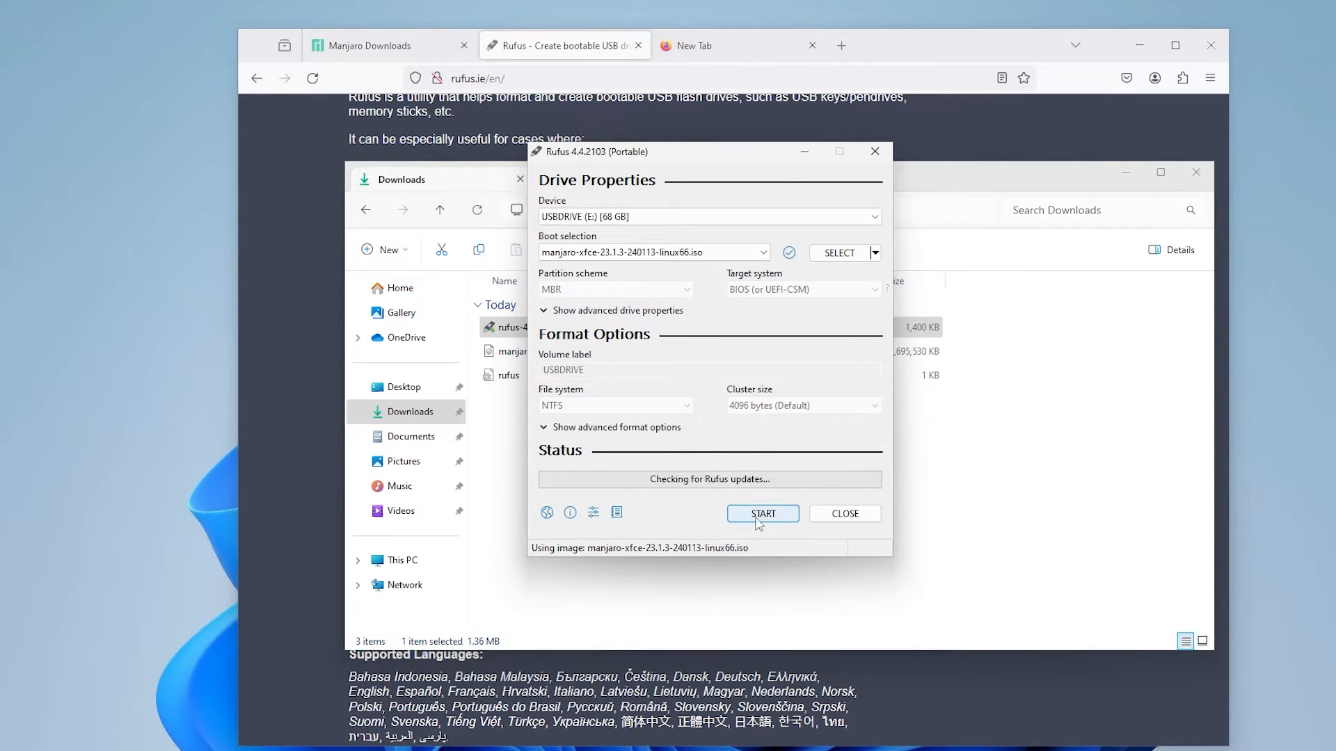
pyautogui.click(761, 513)
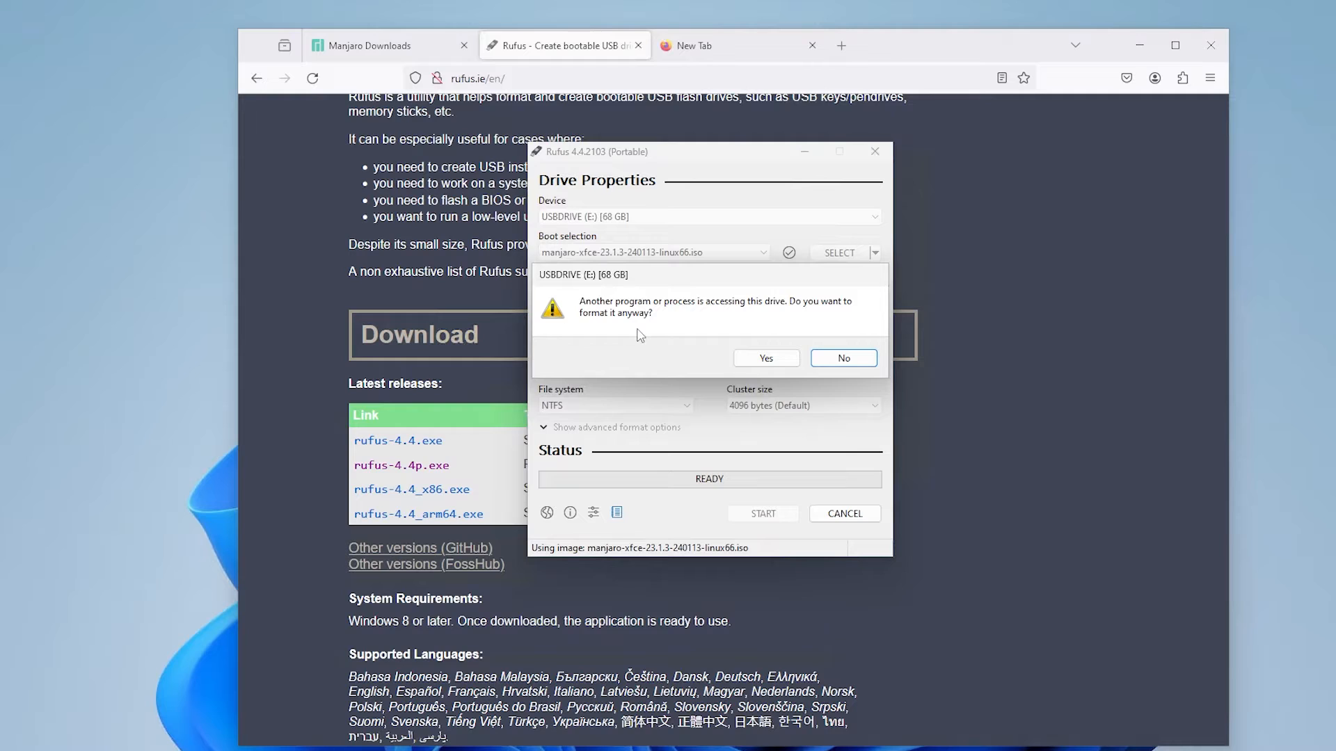
pyautogui.moveTo(754, 316)
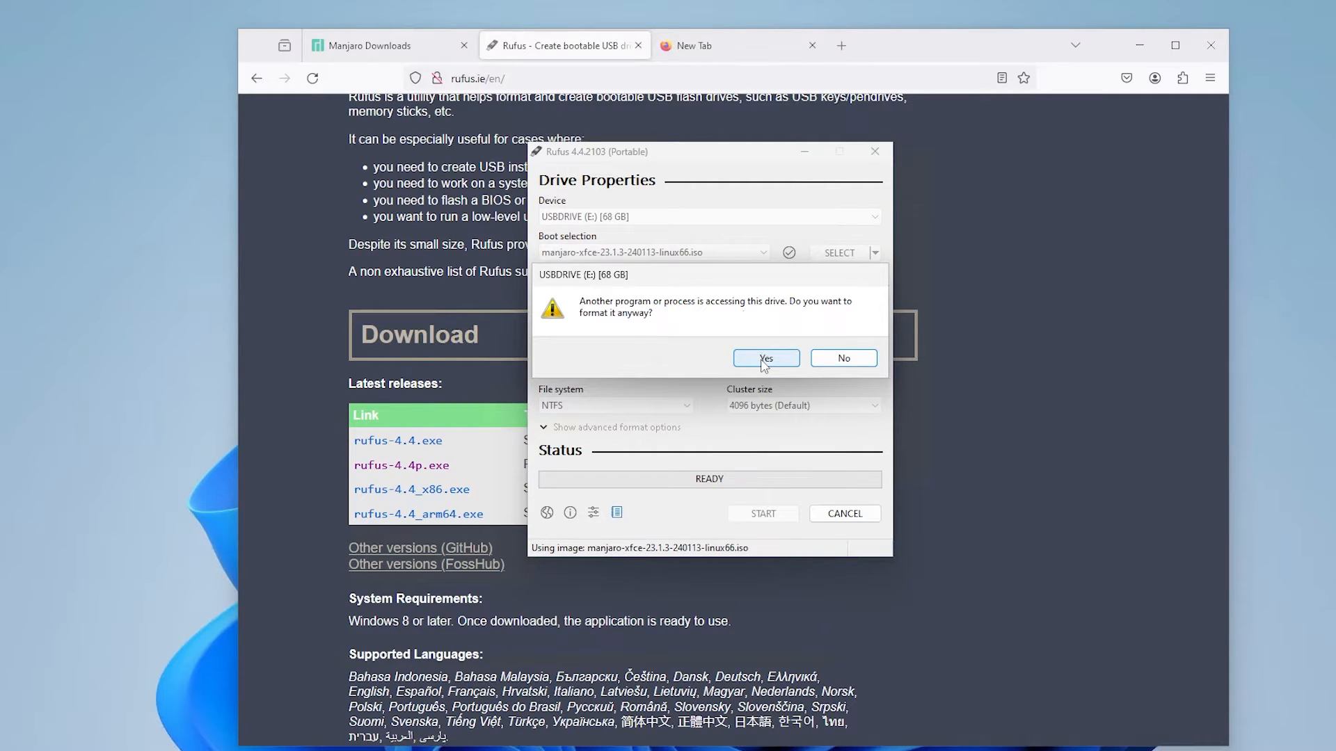
pyautogui.click(765, 357)
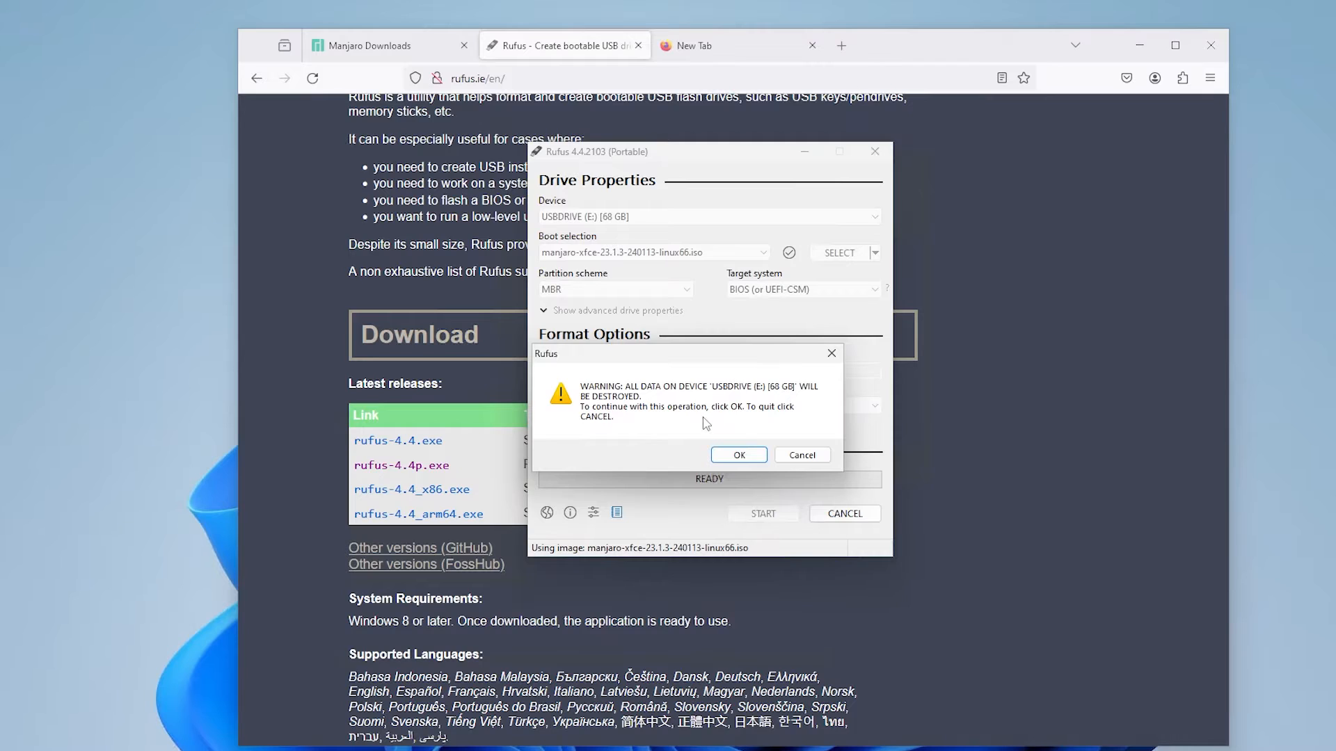
pyautogui.click(737, 453)
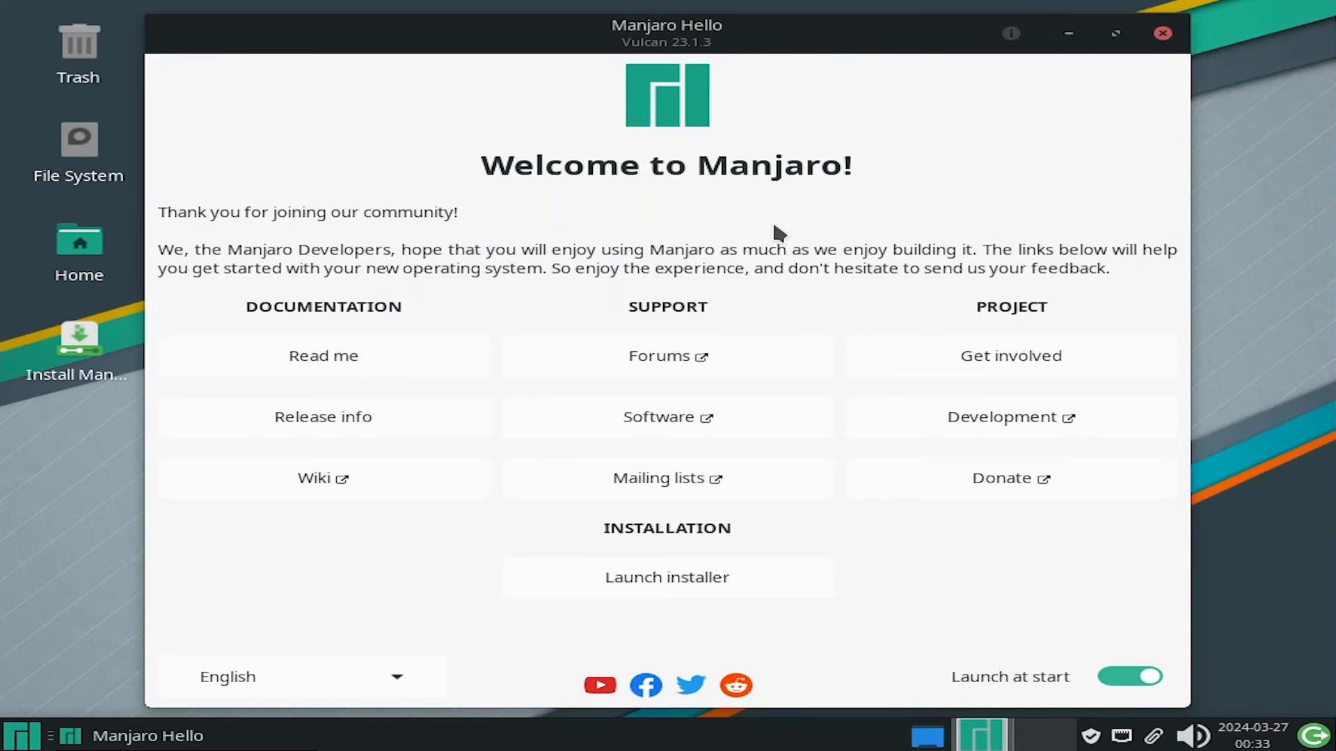
pyautogui.moveTo(688, 610)
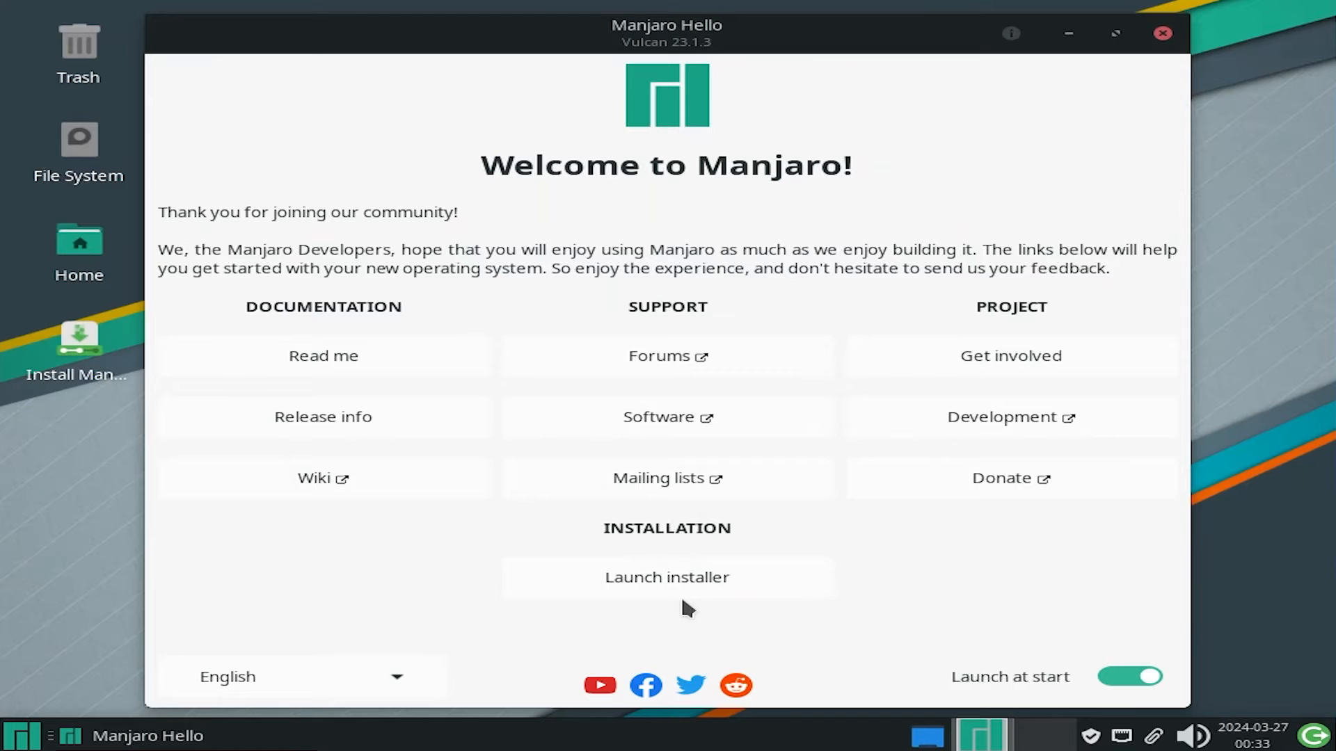
# Launch the Manjaro installer from Manjaro Hello's Installation section.
pyautogui.click(667, 576)
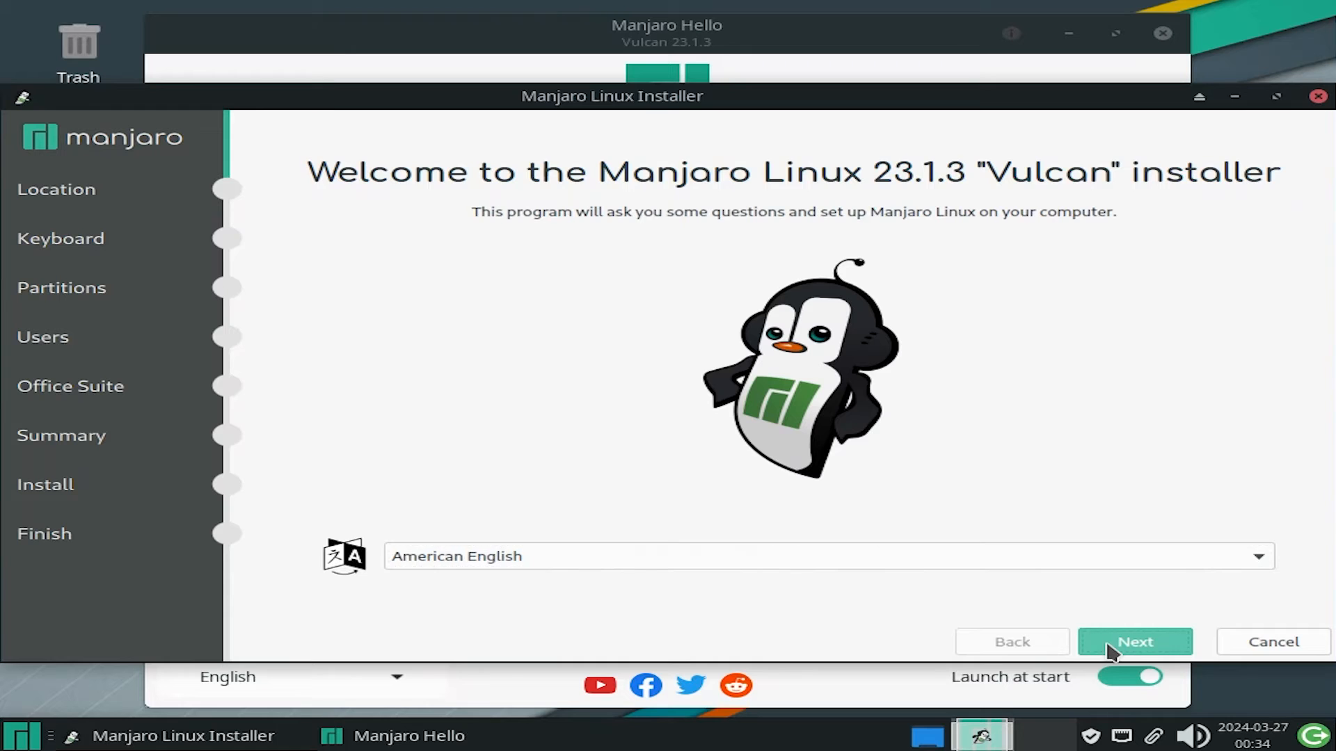
# Keep default language, Los Angeles time zone and English (US) keyboard, then choose manual partitioning.
pyautogui.click(1134, 641)
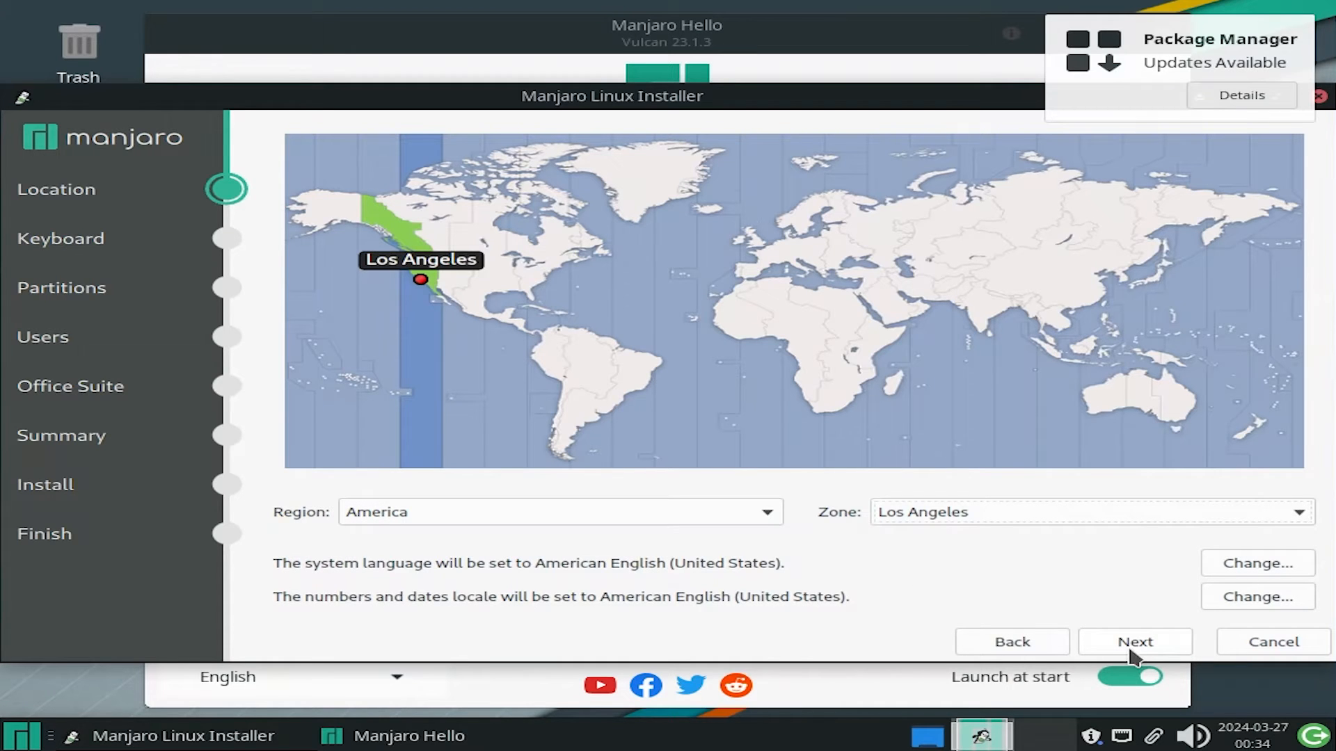
pyautogui.click(1134, 641)
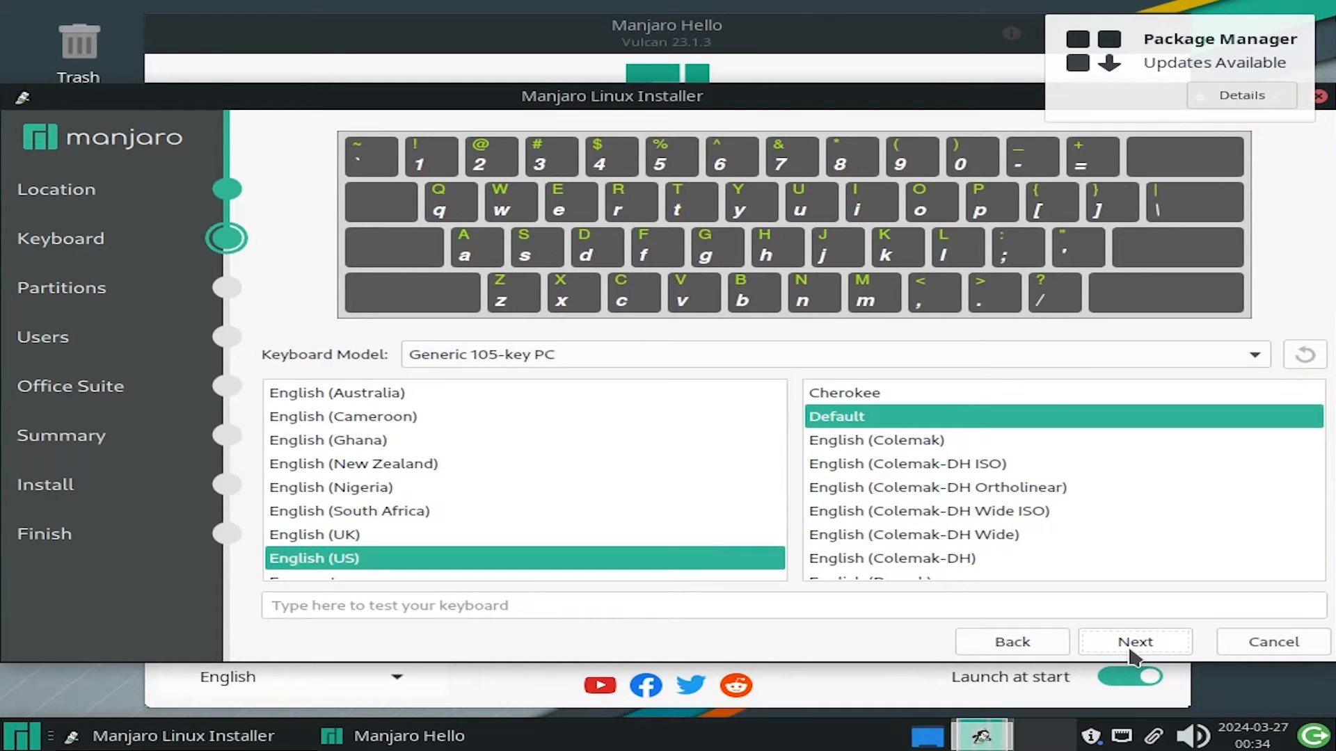
pyautogui.click(1134, 642)
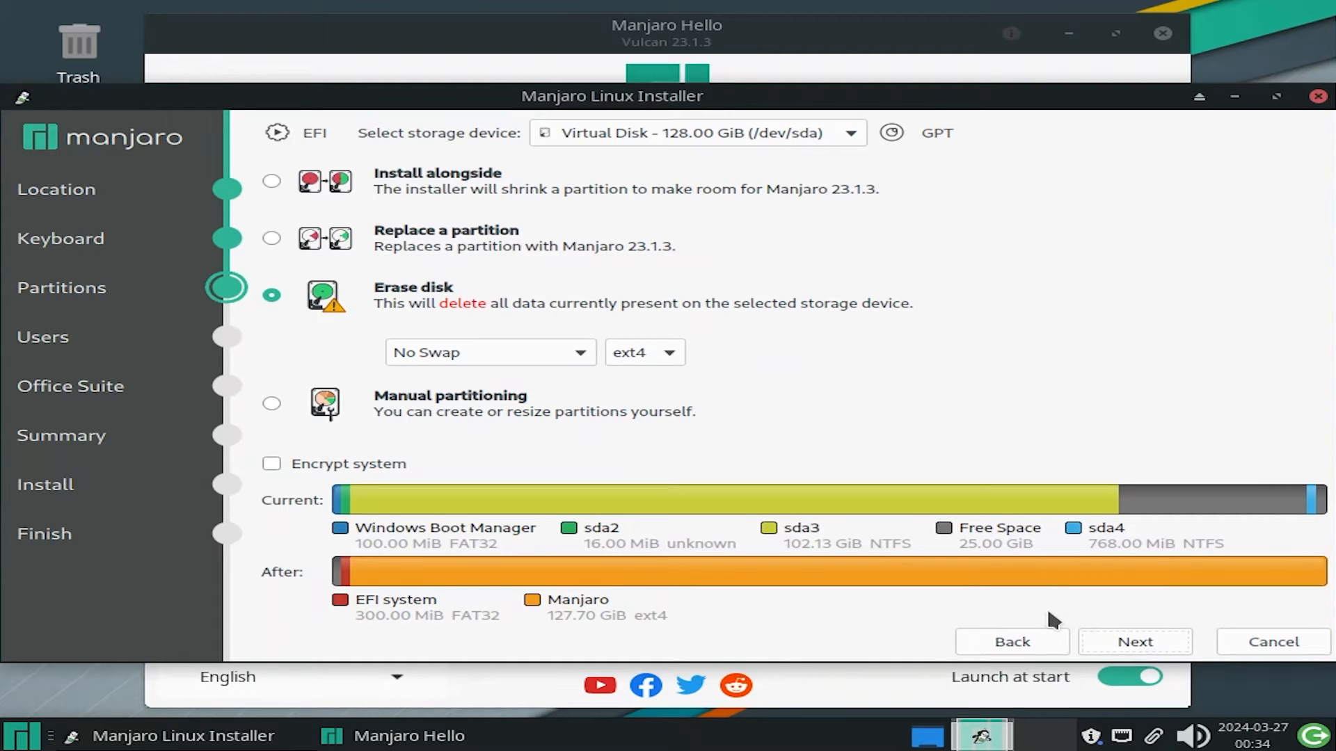
pyautogui.click(271, 352)
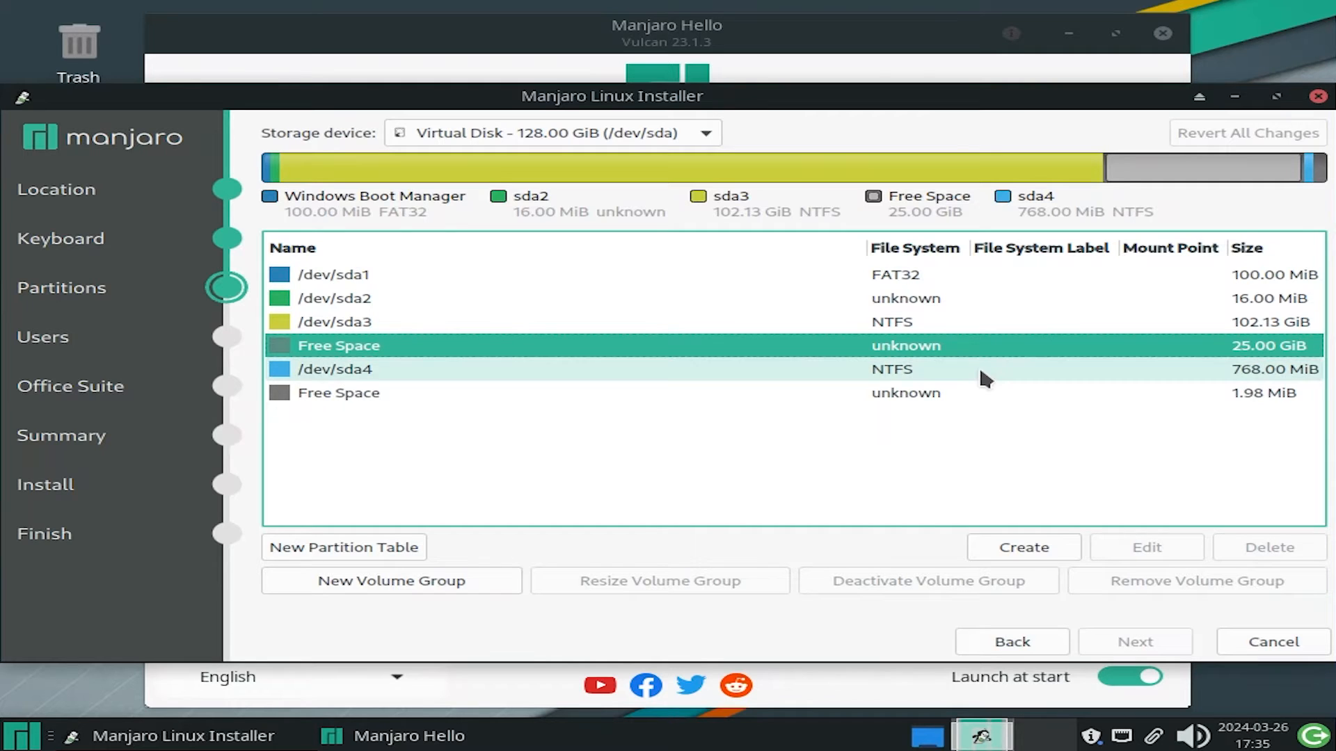
pyautogui.moveTo(981, 378)
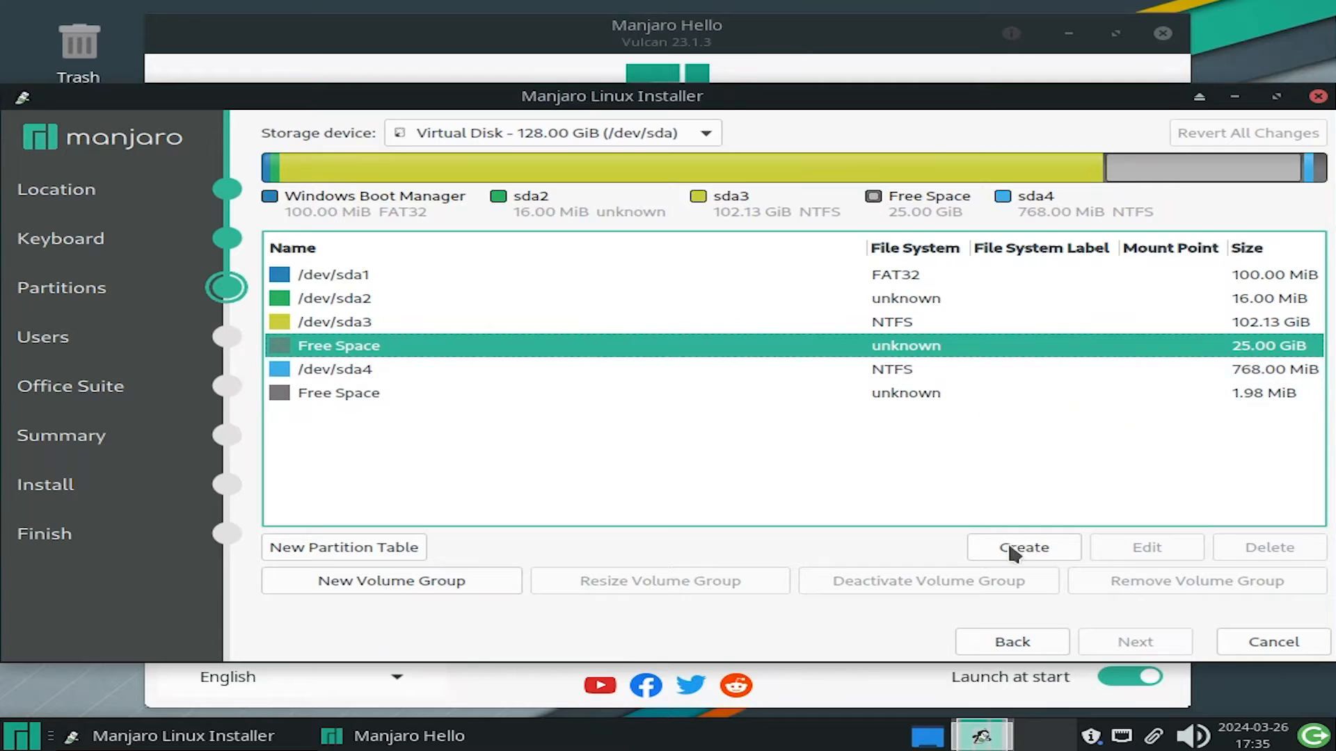
# Create a 500 MiB fat32 partition mounted at /boot/efi with the boot flag set.
pyautogui.click(1022, 547)
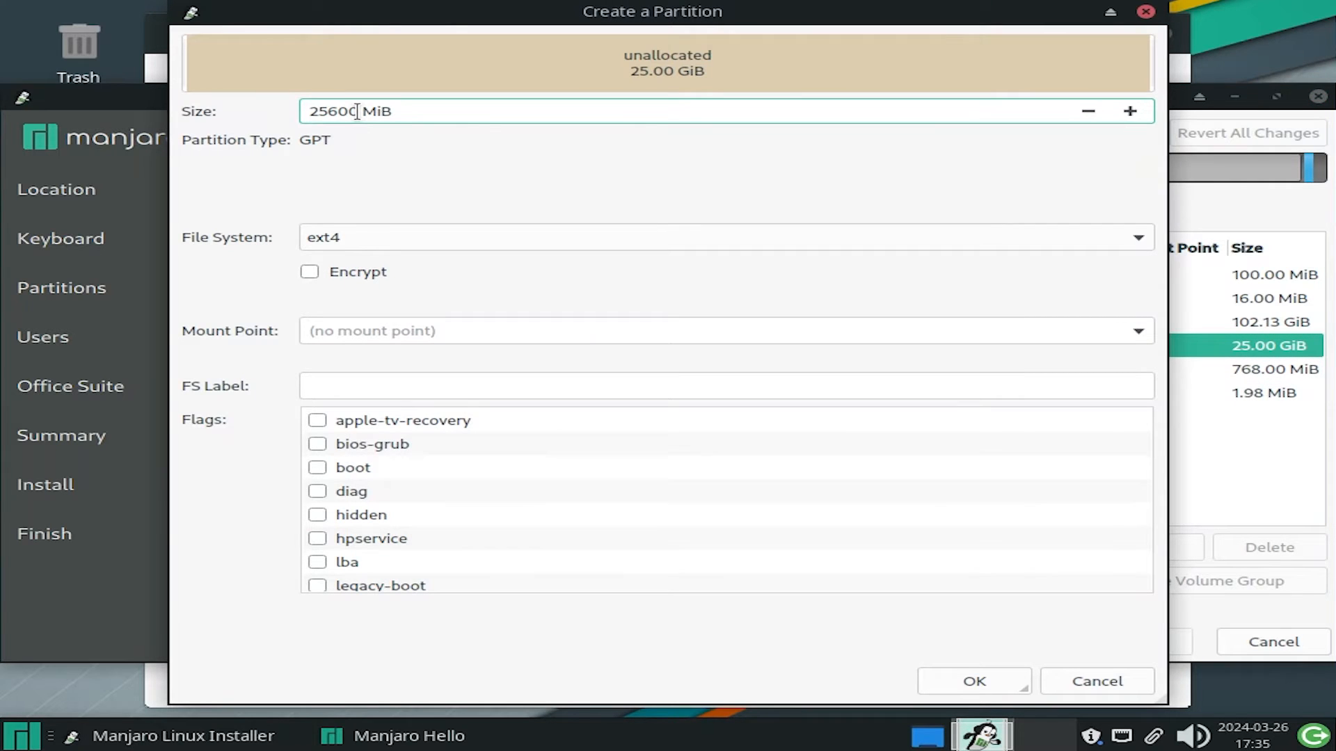
pyautogui.click(723, 237)
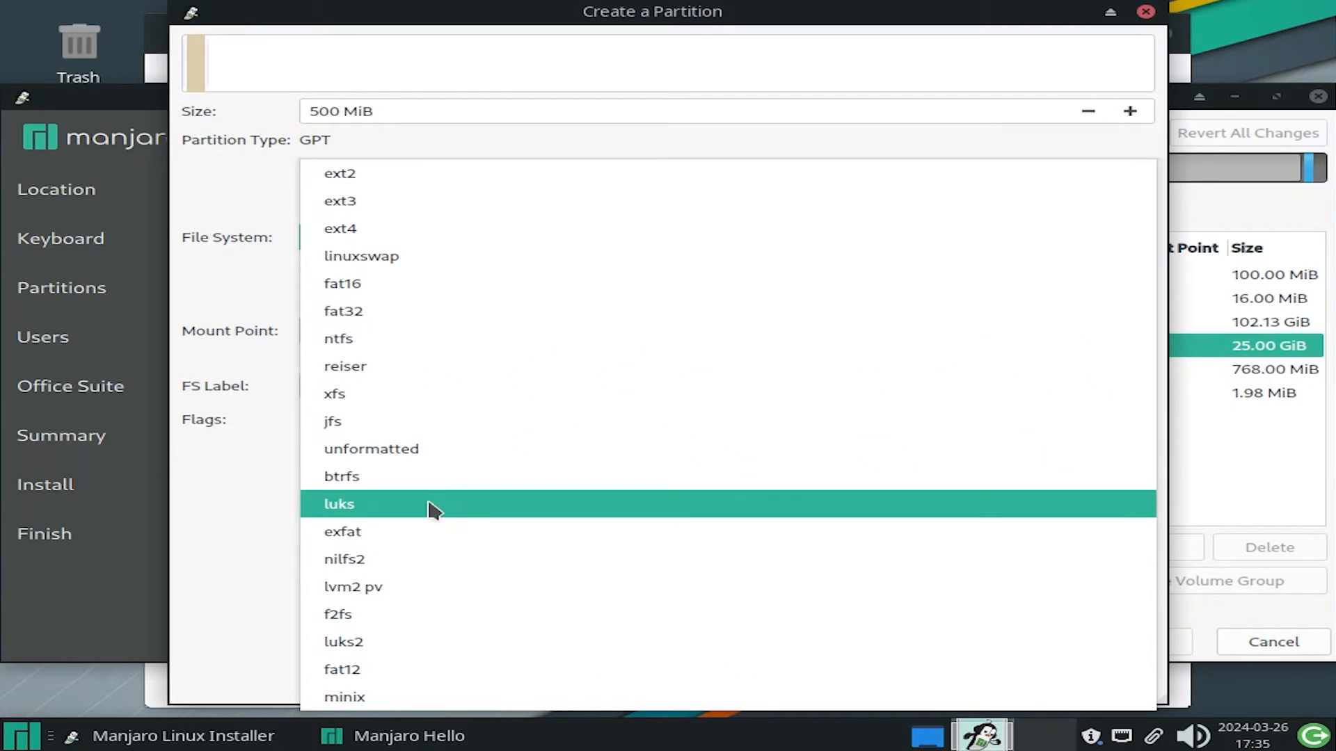
pyautogui.click(342, 311)
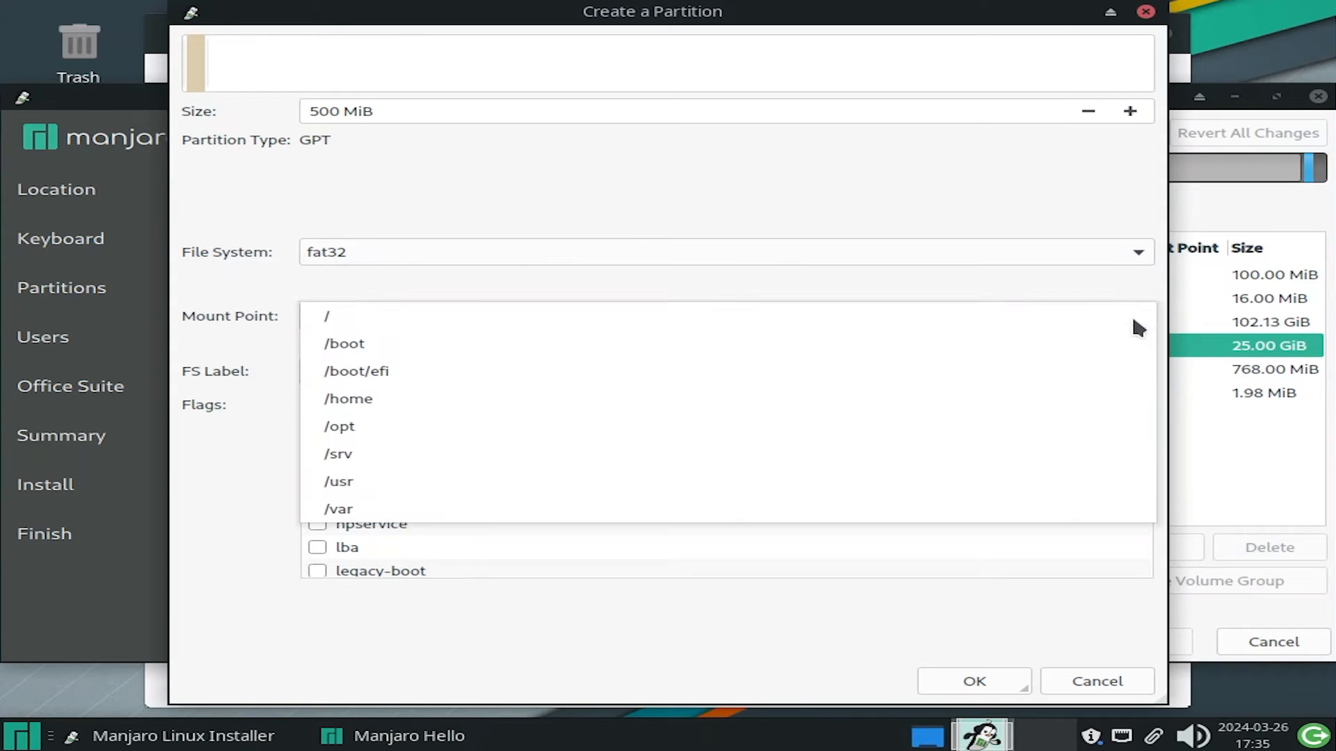
pyautogui.click(356, 370)
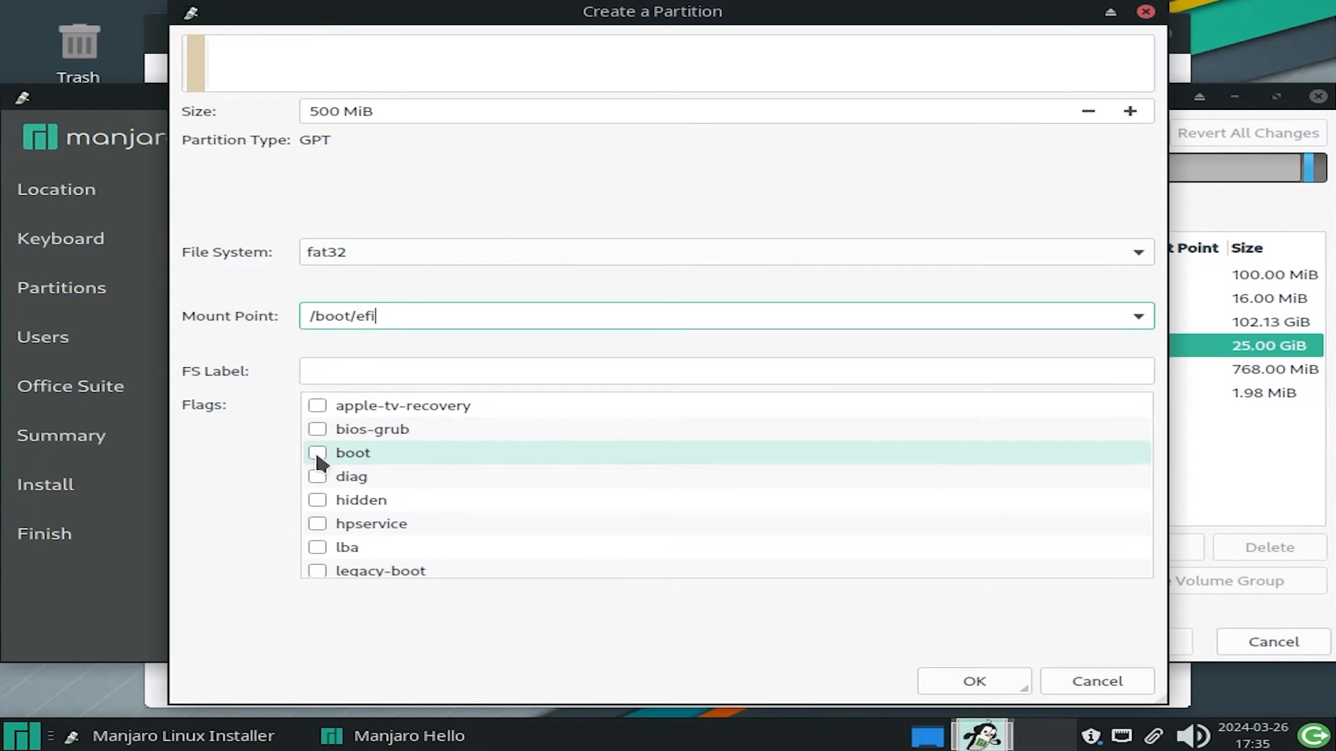
pyautogui.click(318, 453)
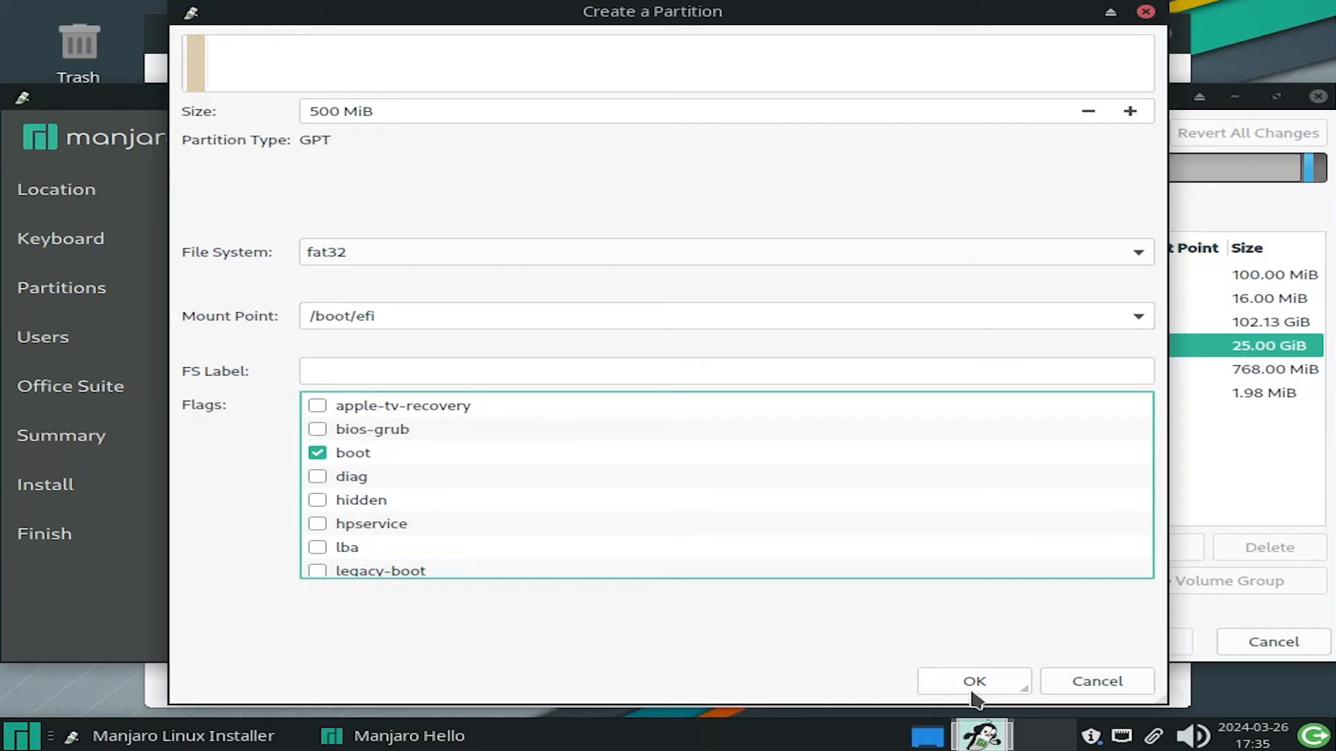
pyautogui.click(972, 681)
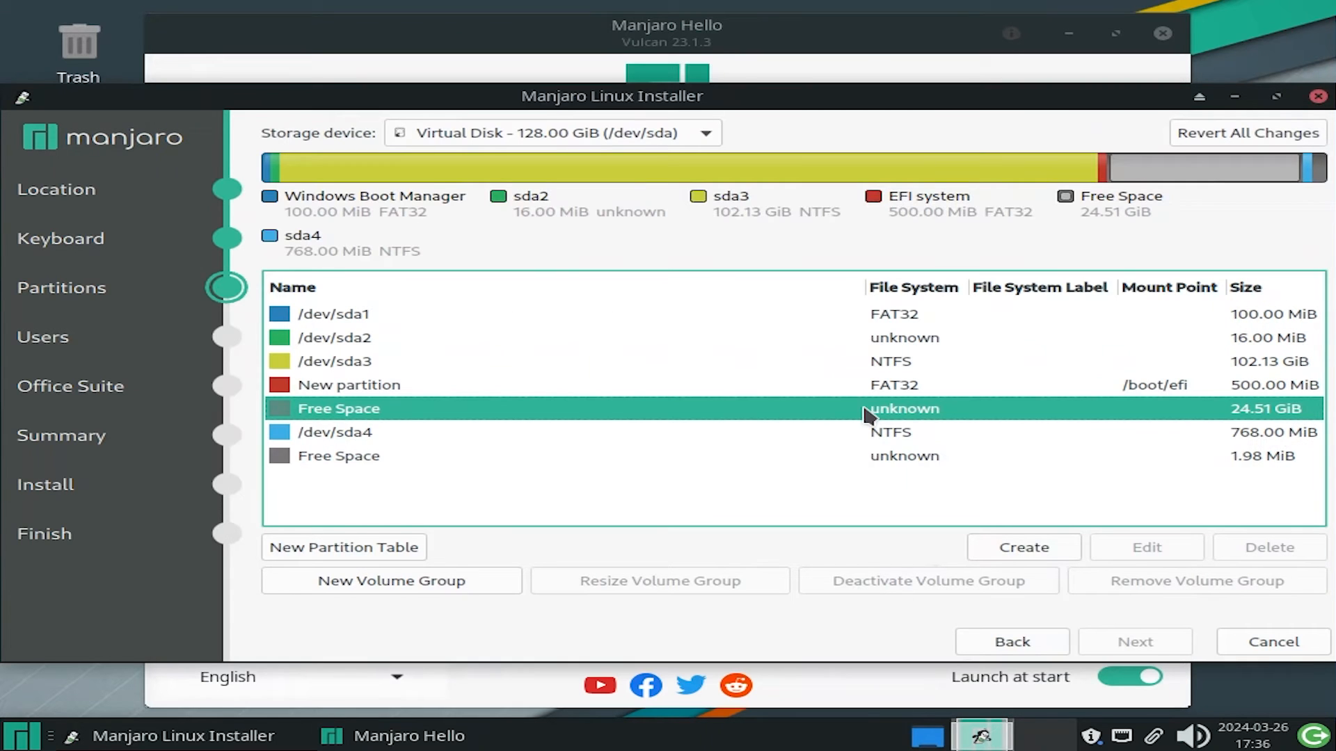
# Create a 15000 MiB ext4 partition mounted at /.
pyautogui.click(1021, 547)
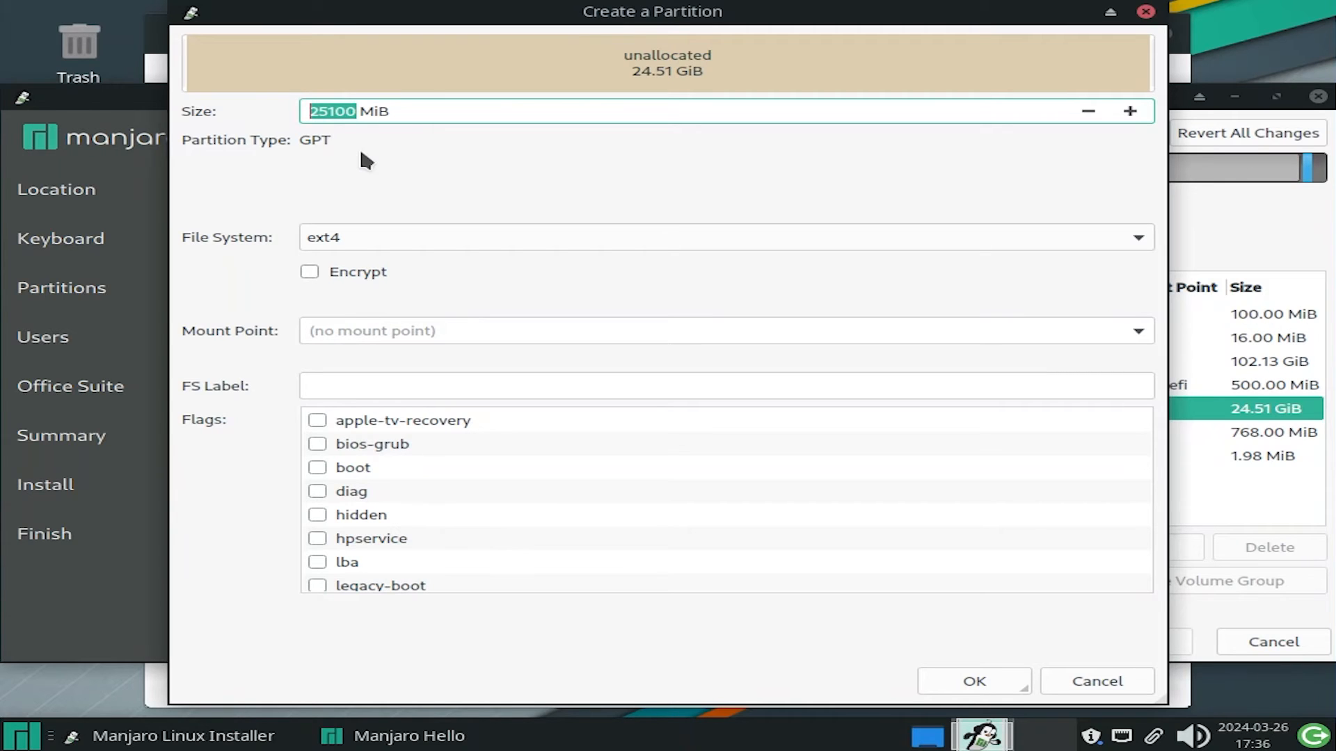
pyautogui.write('15000')
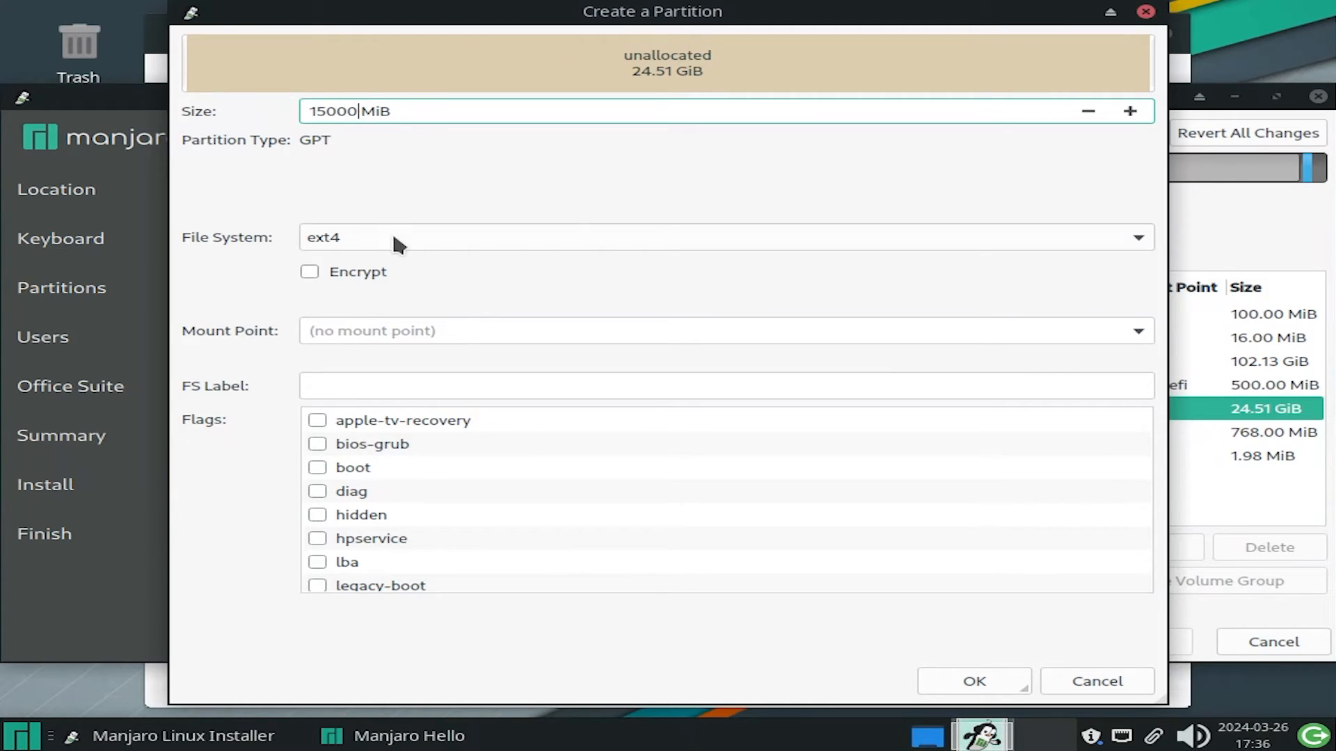
pyautogui.moveTo(523, 358)
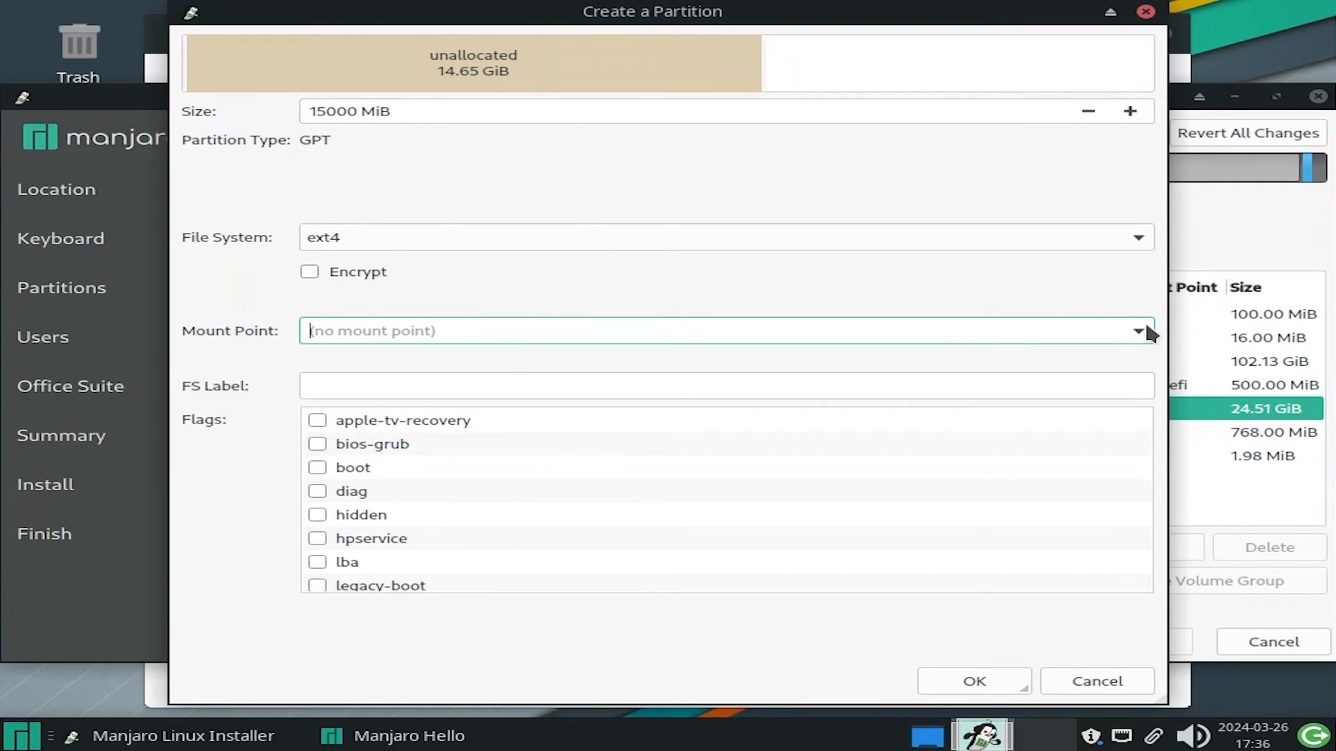
pyautogui.click(972, 680)
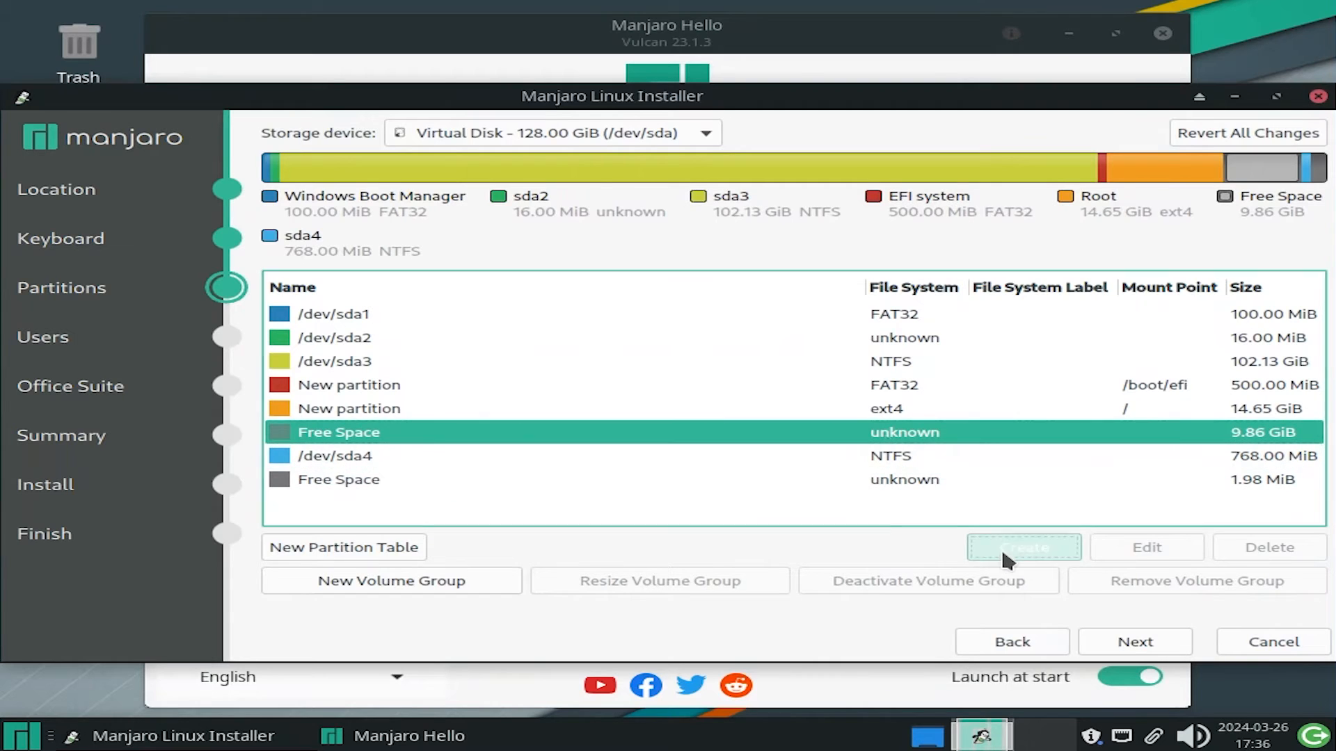
# Create an ext4 partition mounted at /home filling the remaining 9.86 GiB.
pyautogui.click(1023, 547)
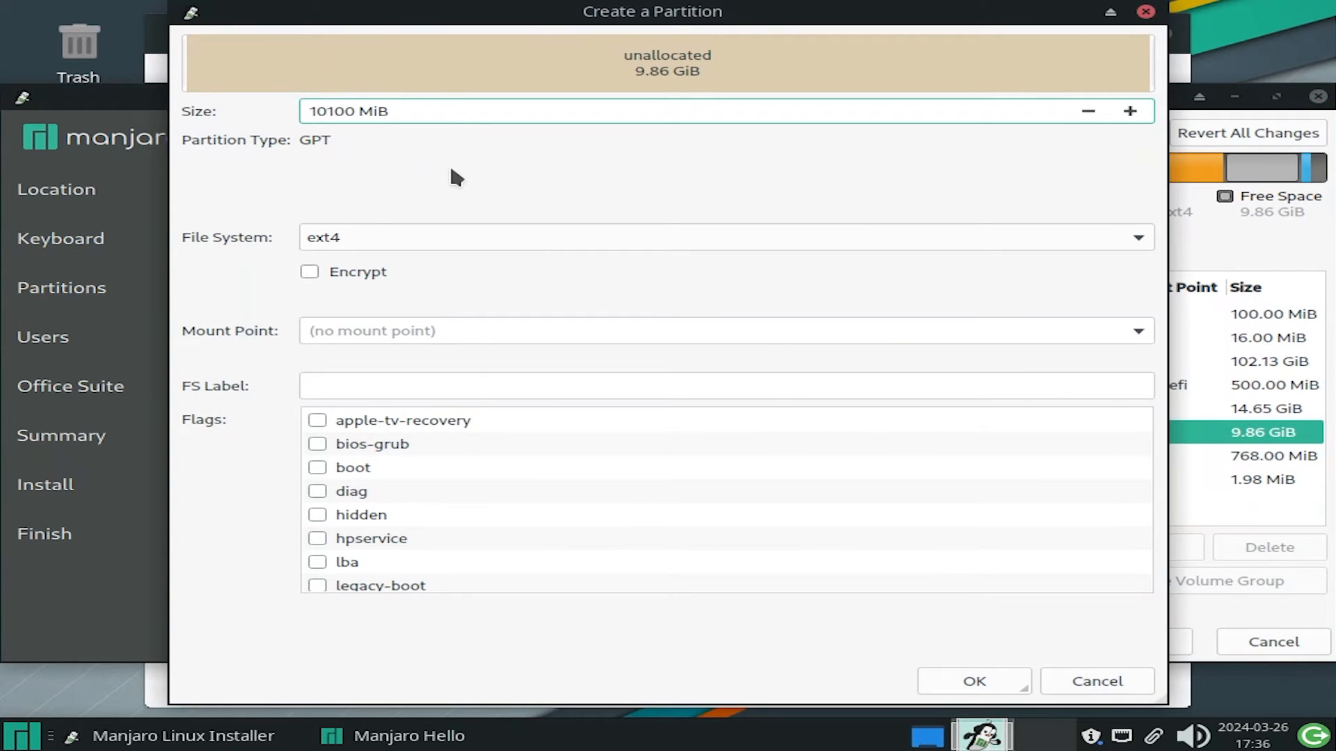
pyautogui.moveTo(451, 177)
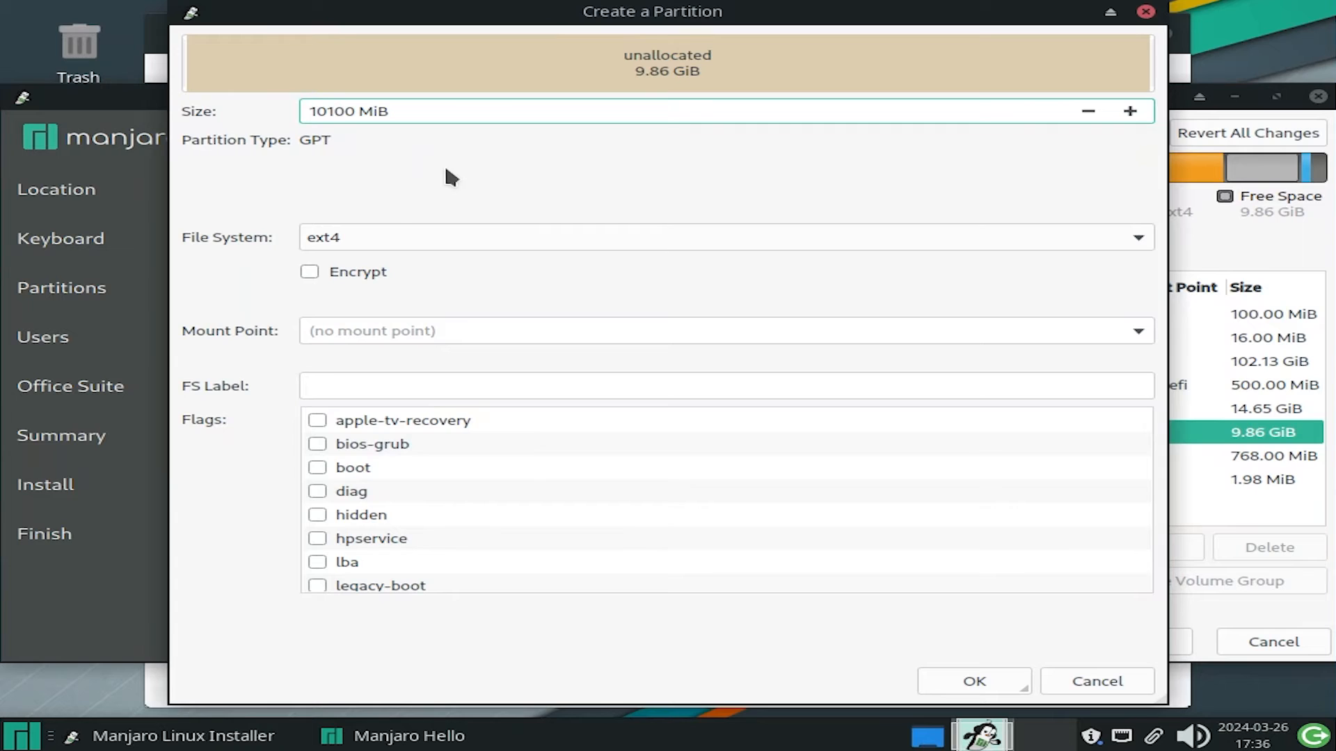
pyautogui.moveTo(891, 277)
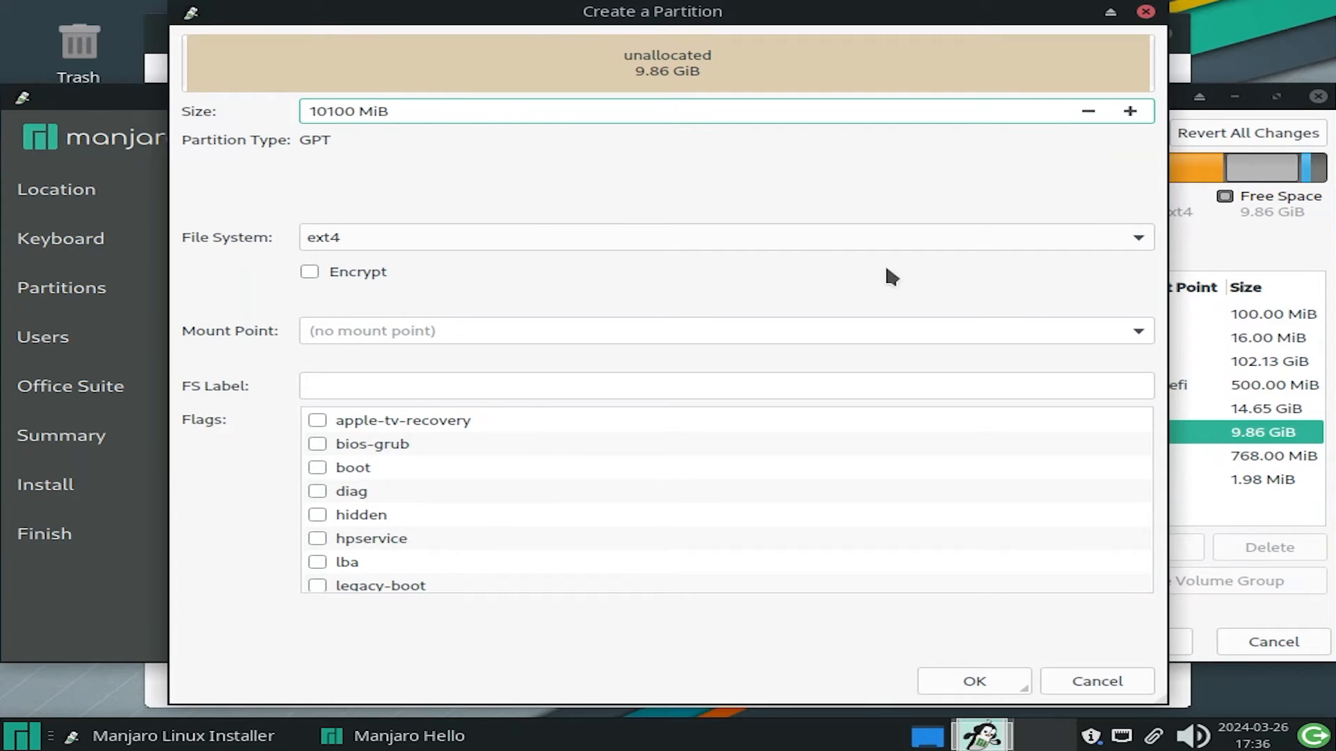
pyautogui.click(723, 331)
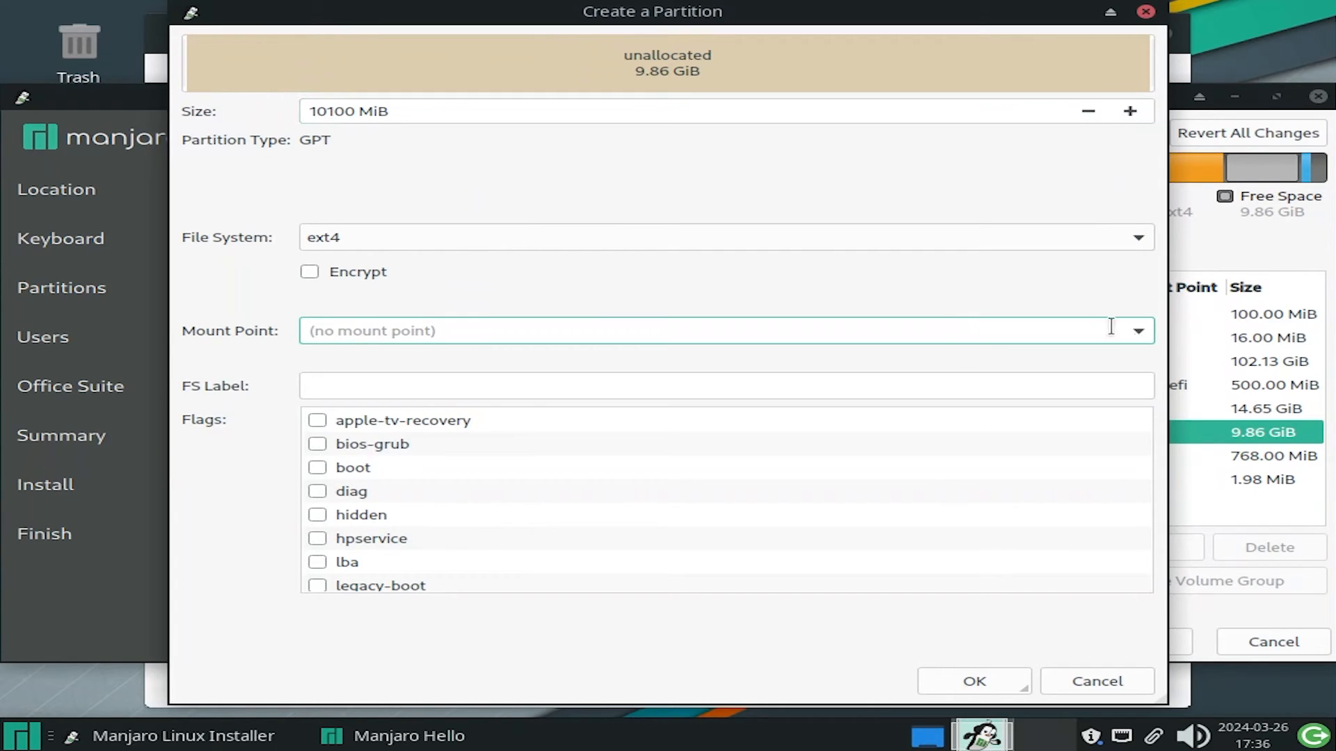
pyautogui.write('/home')
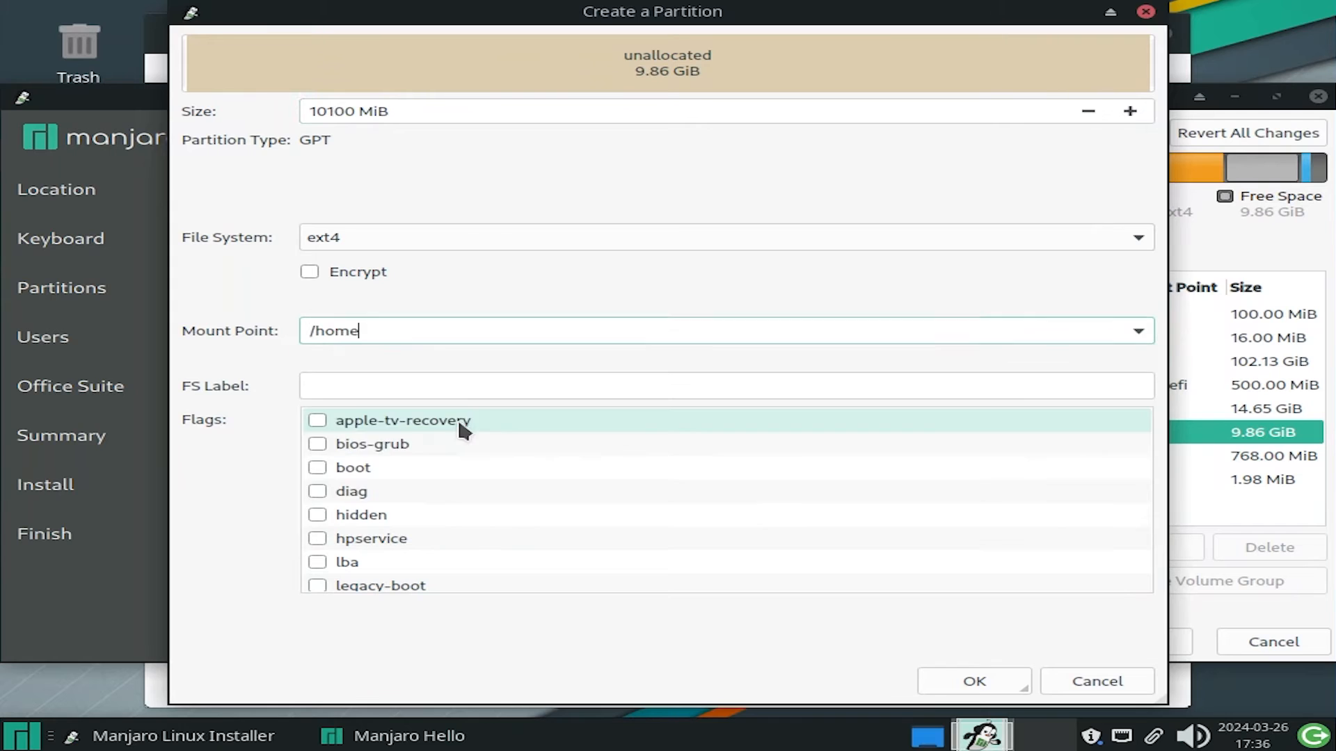
pyautogui.click(972, 680)
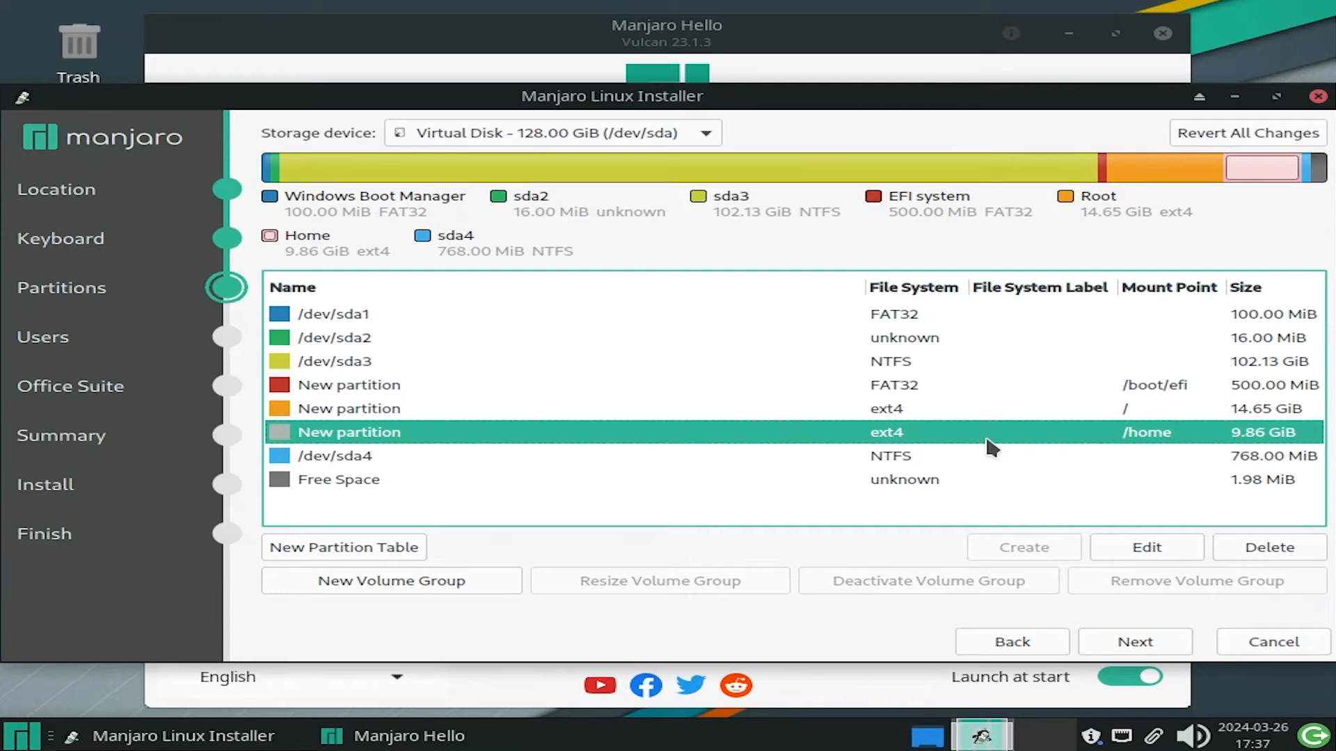
# Fill in the kmdtech account, reusing its password for the administrator, and continue.
pyautogui.click(1134, 641)
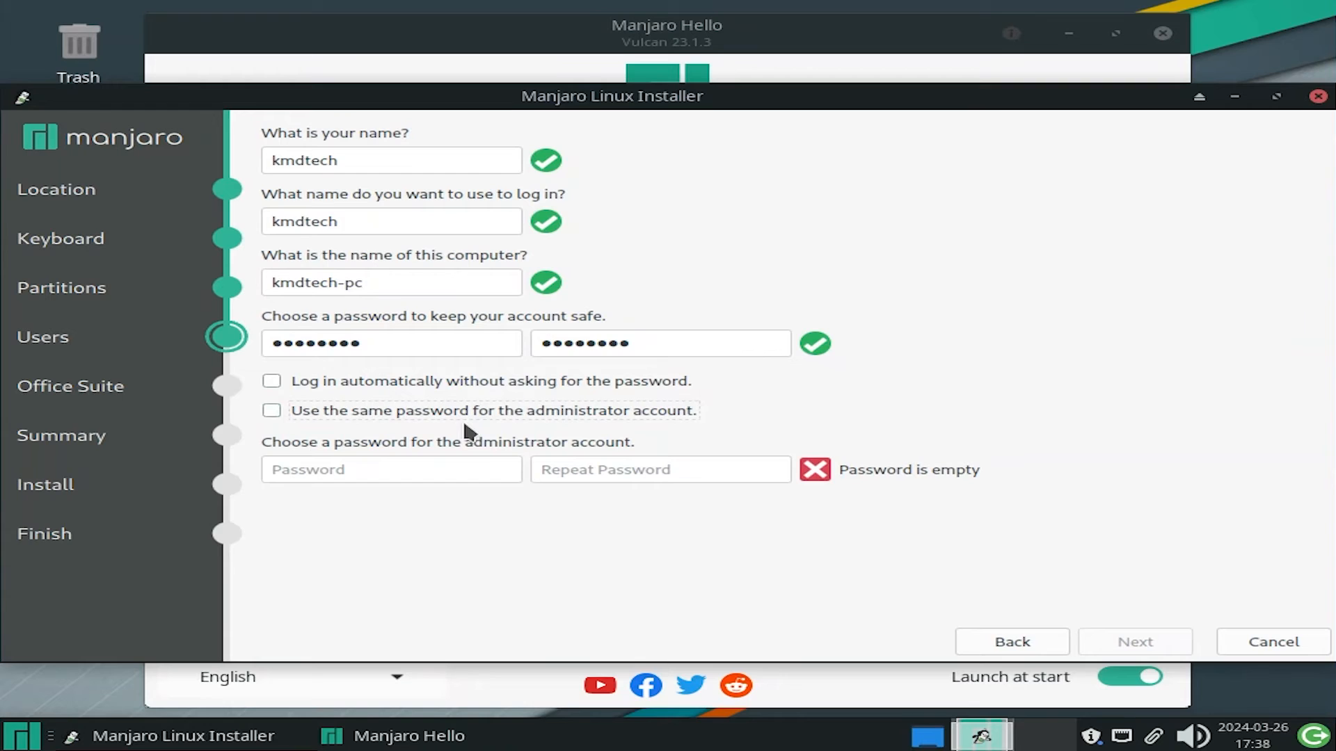
pyautogui.click(271, 409)
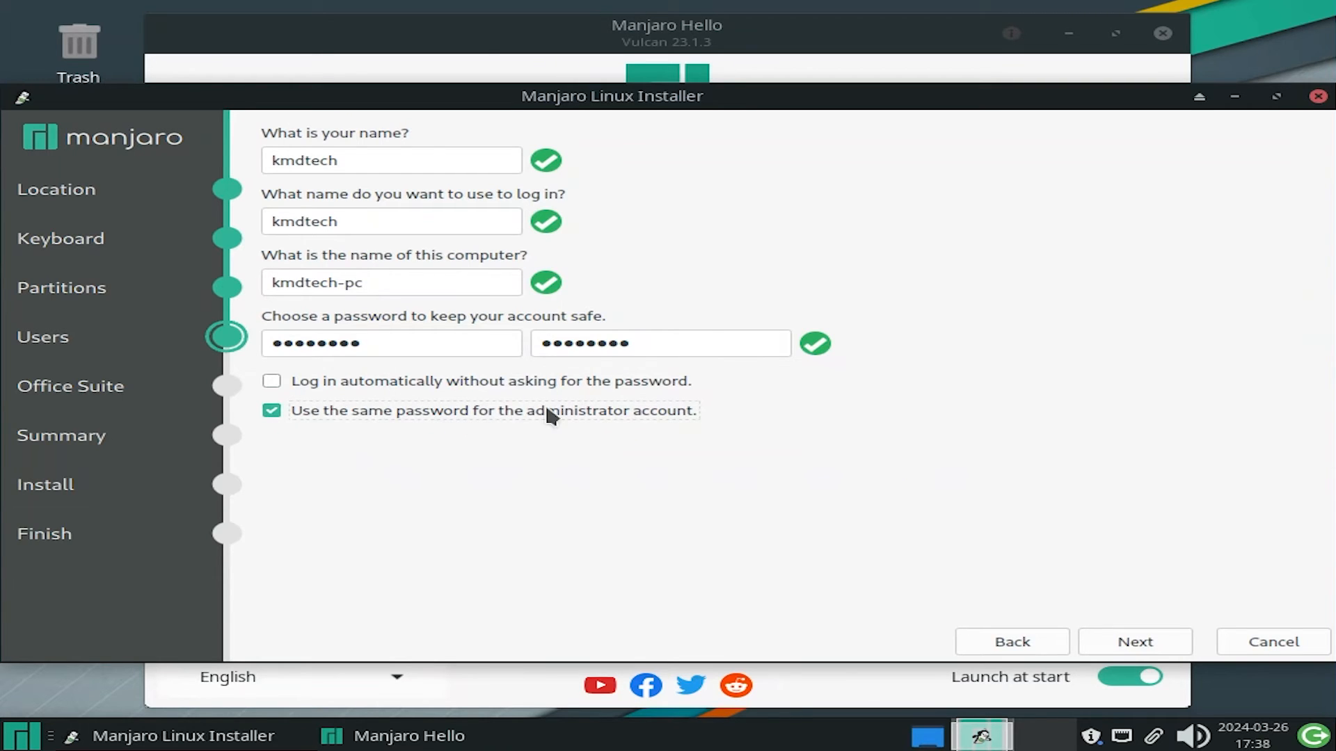
pyautogui.click(1134, 642)
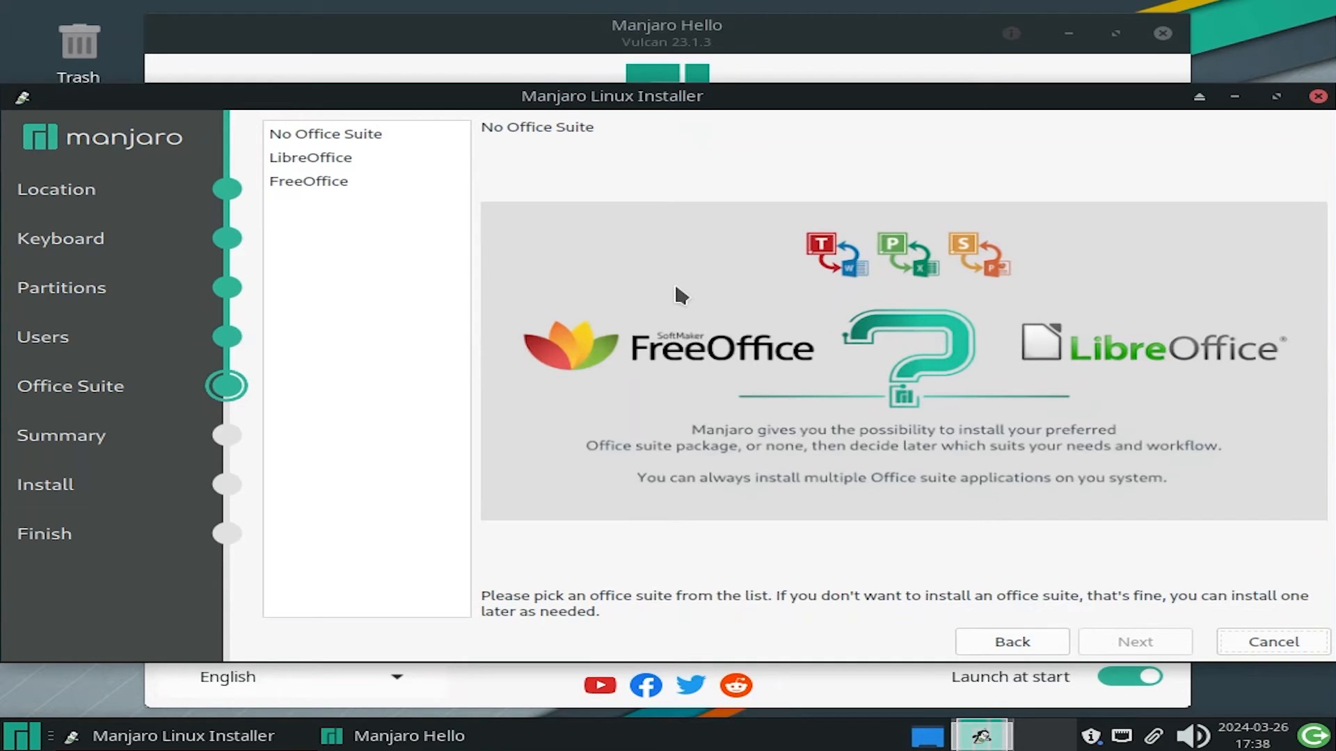
# Select LibreOffice from the Office Suite list.
pyautogui.click(310, 157)
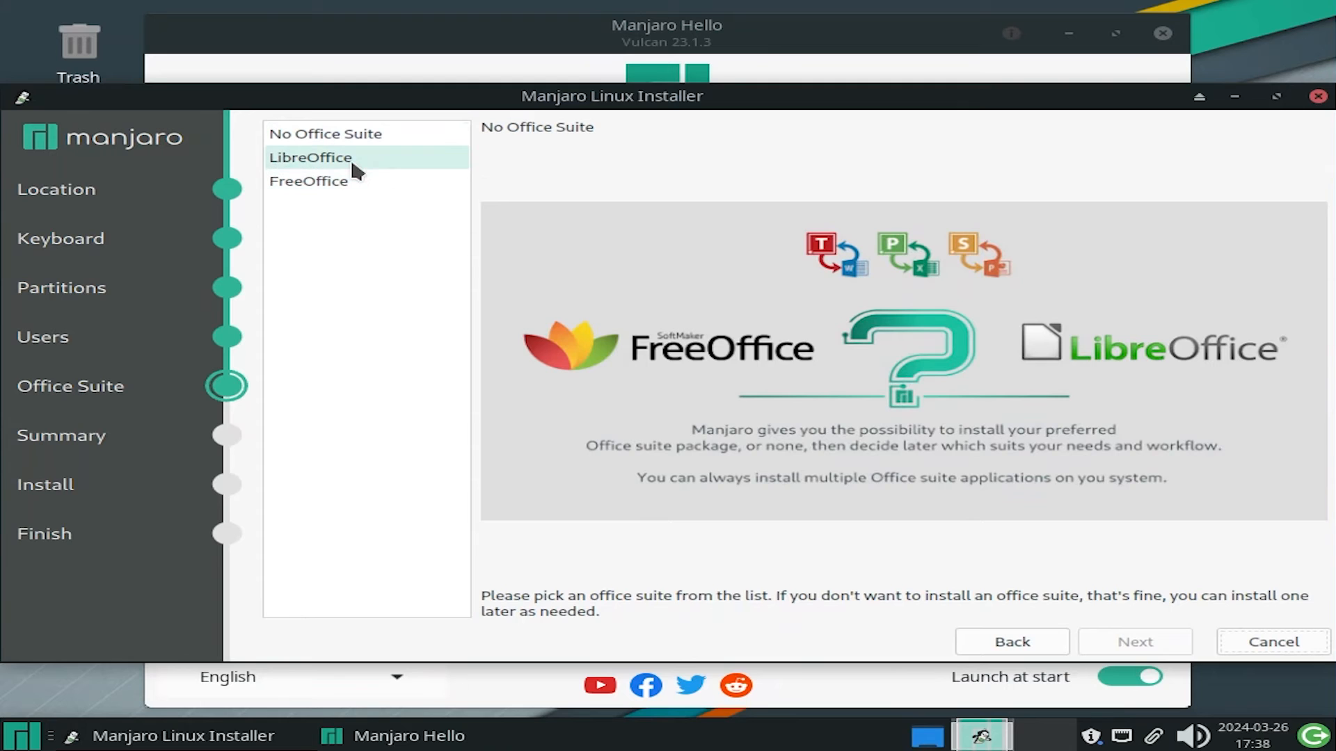
pyautogui.click(311, 157)
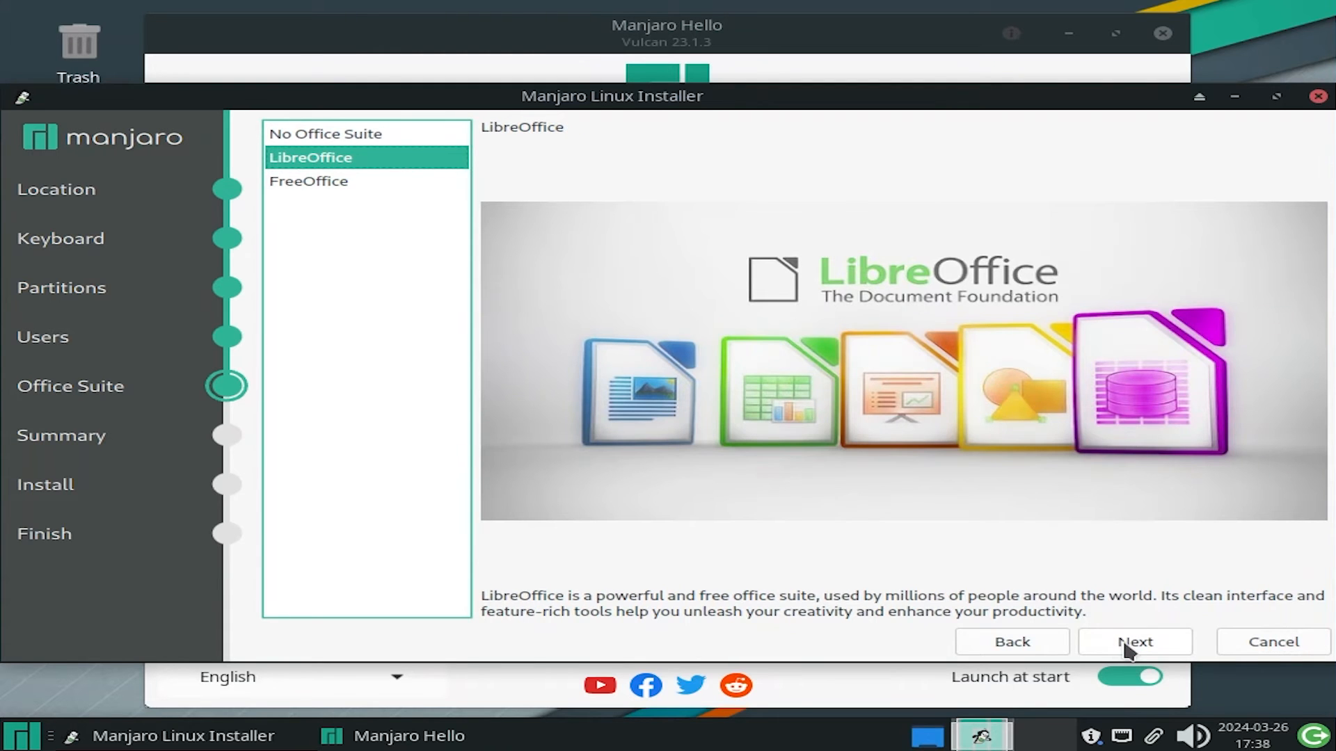
# Proceed to the installation summary and start the install, reaching the continue-with-installation prompt.
pyautogui.click(1133, 641)
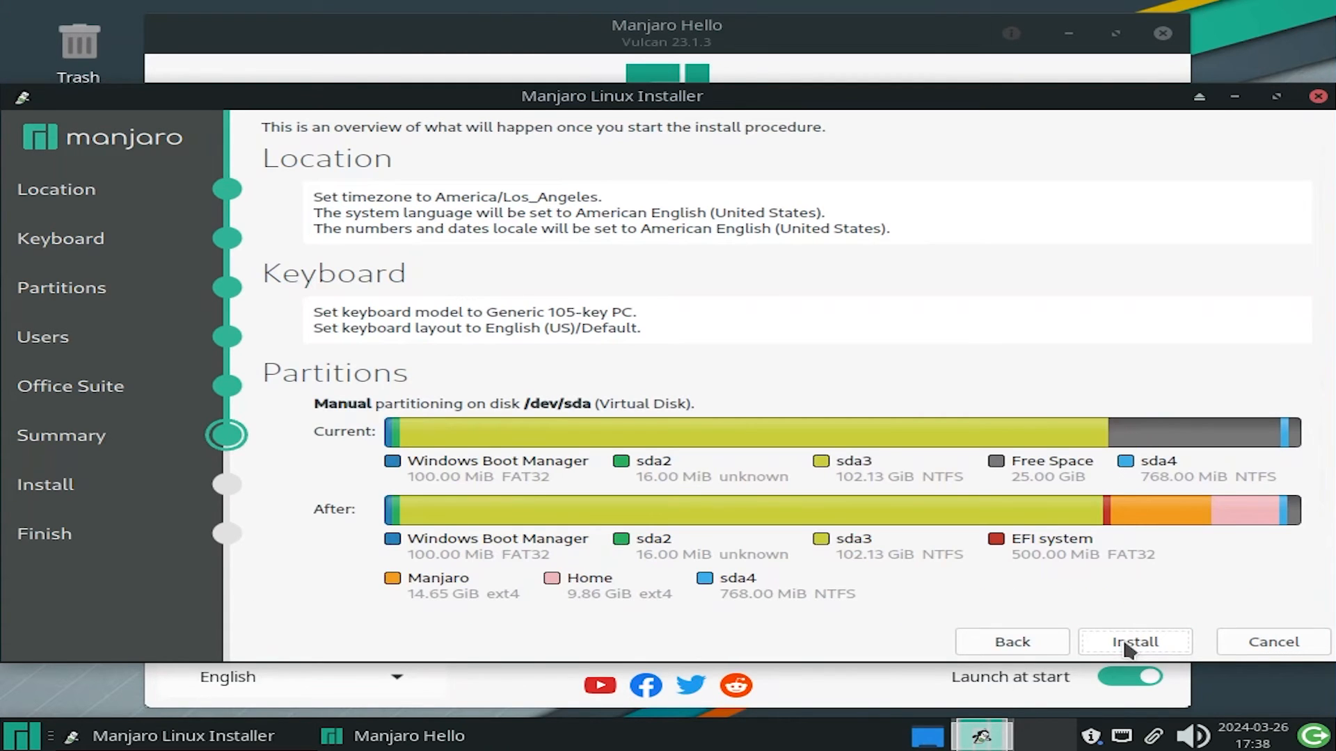
pyautogui.moveTo(720, 395)
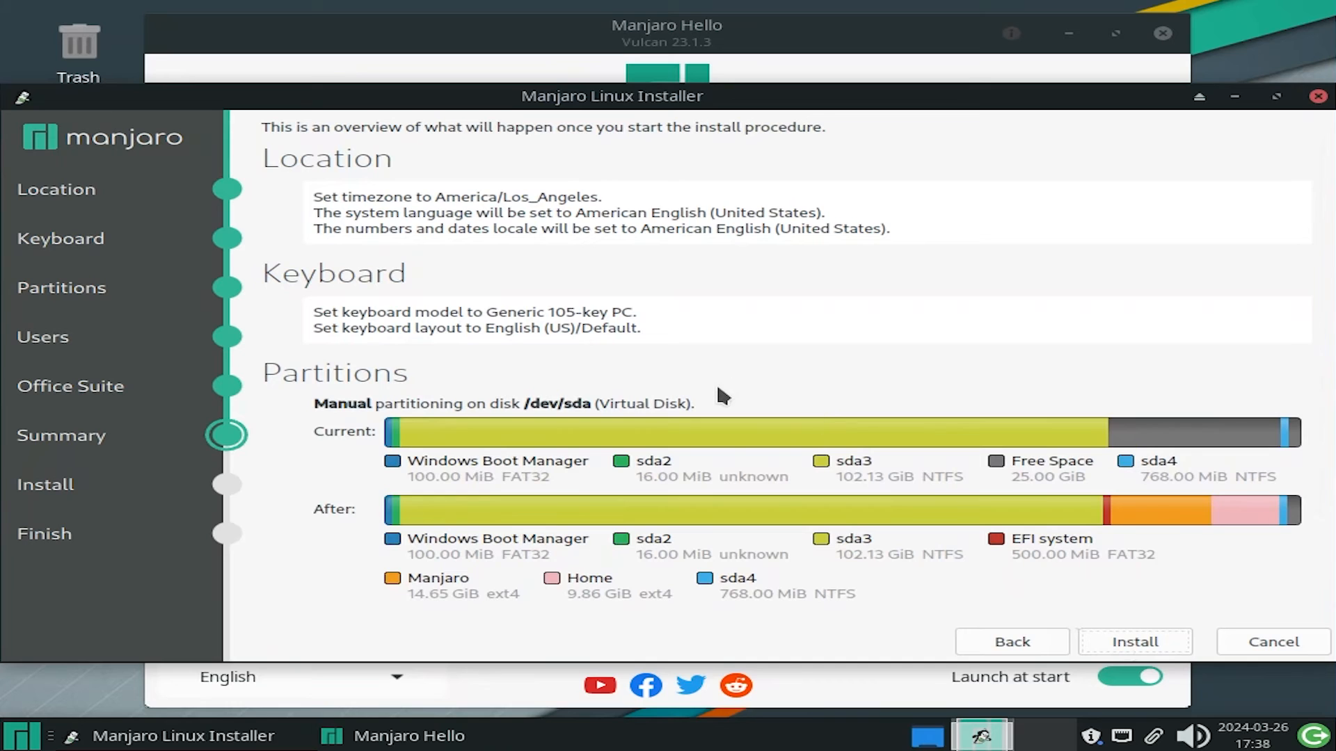
pyautogui.moveTo(1065, 584)
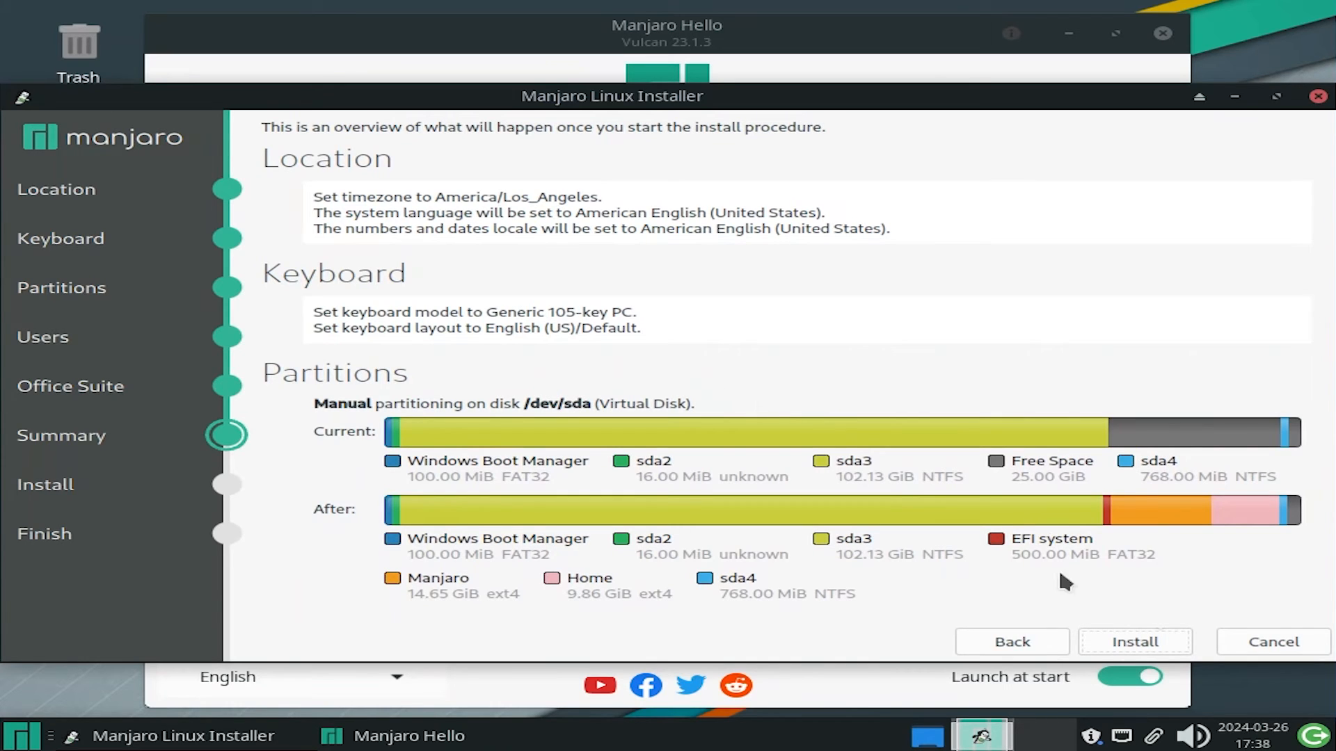
pyautogui.click(1135, 641)
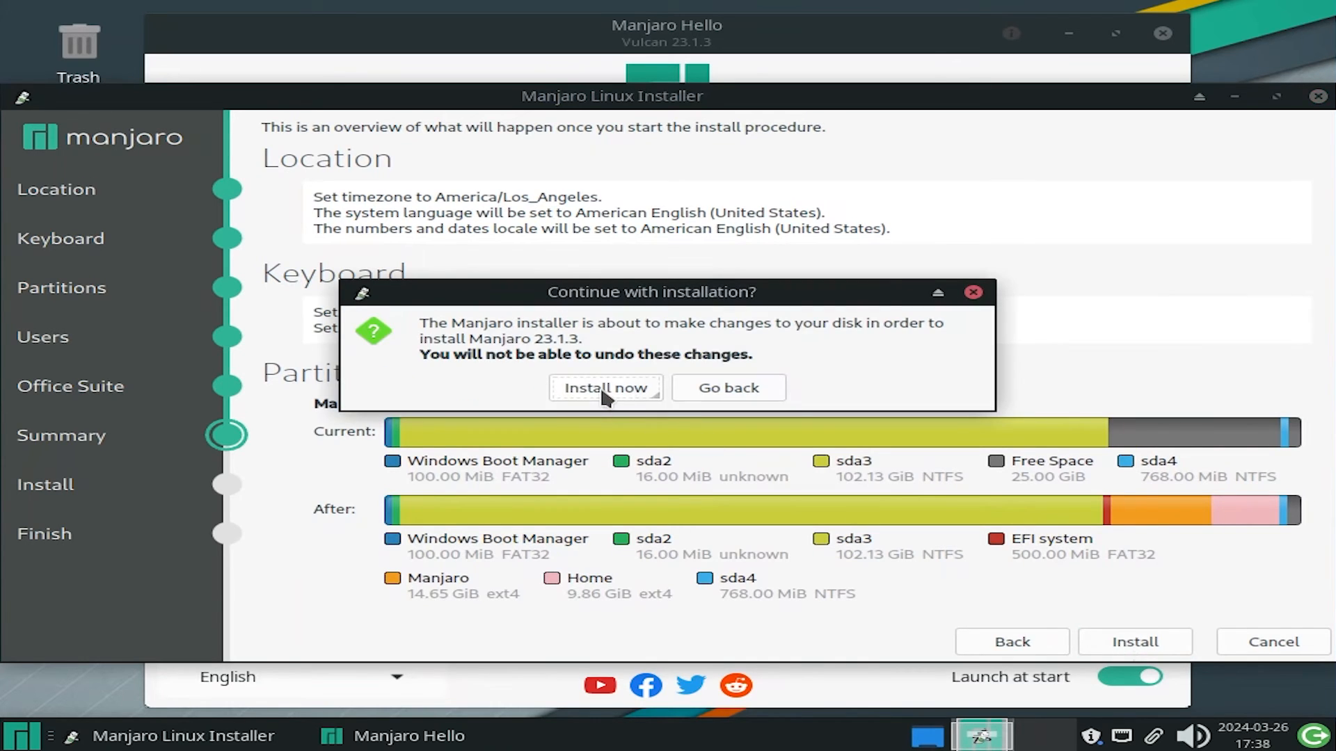
# Confirm Install now, show the log, then choose Restart now and finish with Done.
pyautogui.click(605, 388)
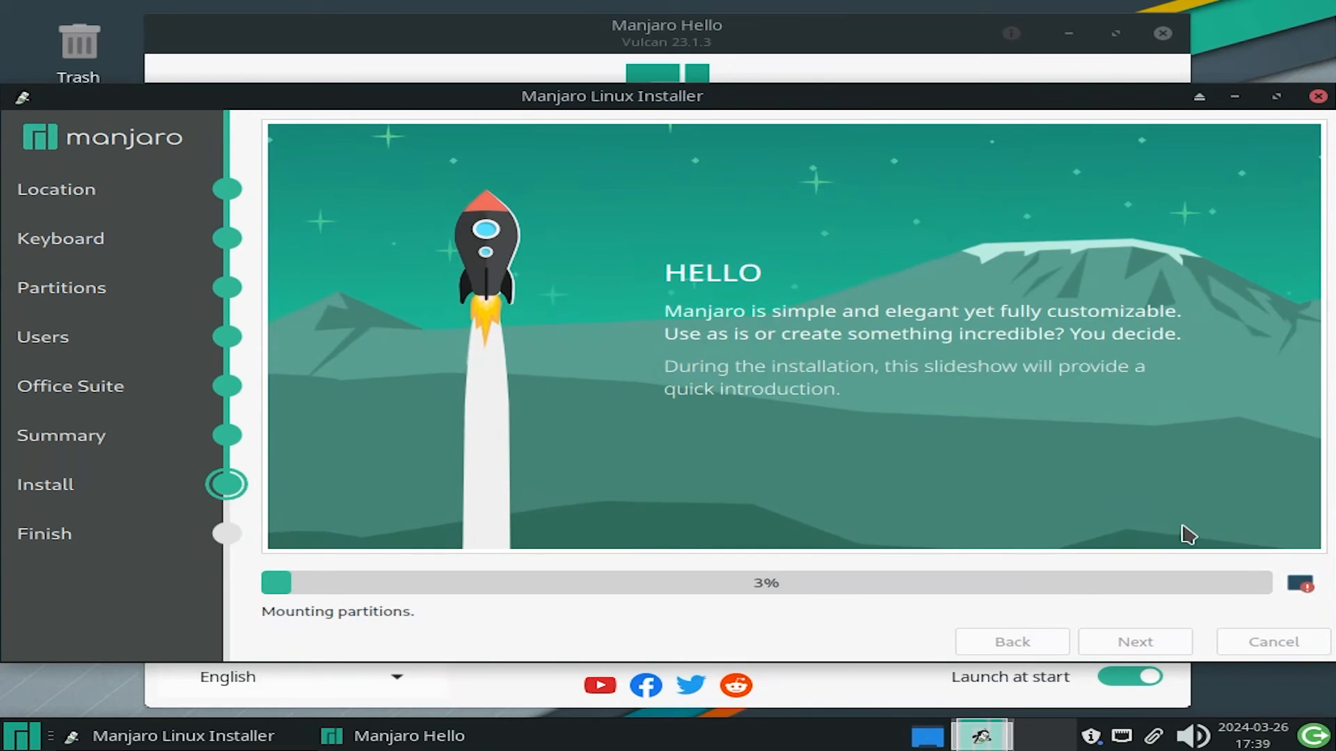
pyautogui.moveTo(1300, 587)
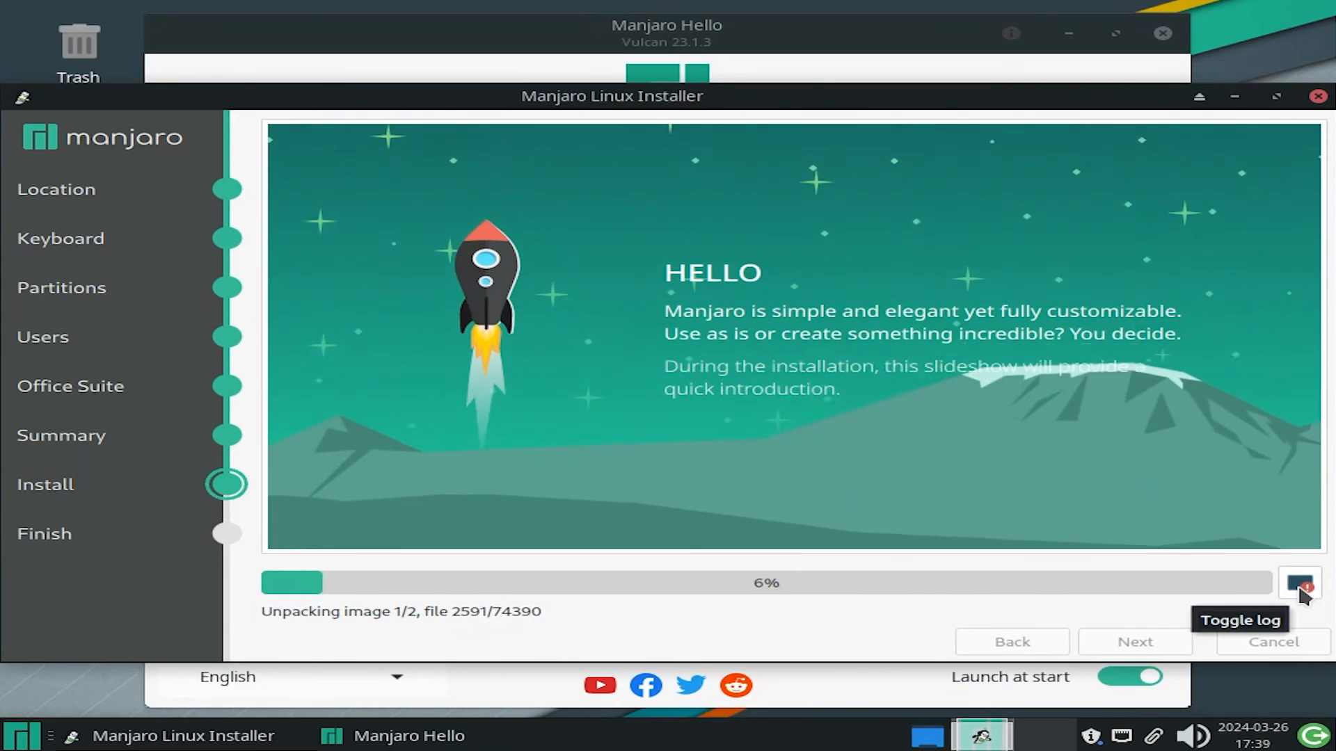
pyautogui.click(1299, 585)
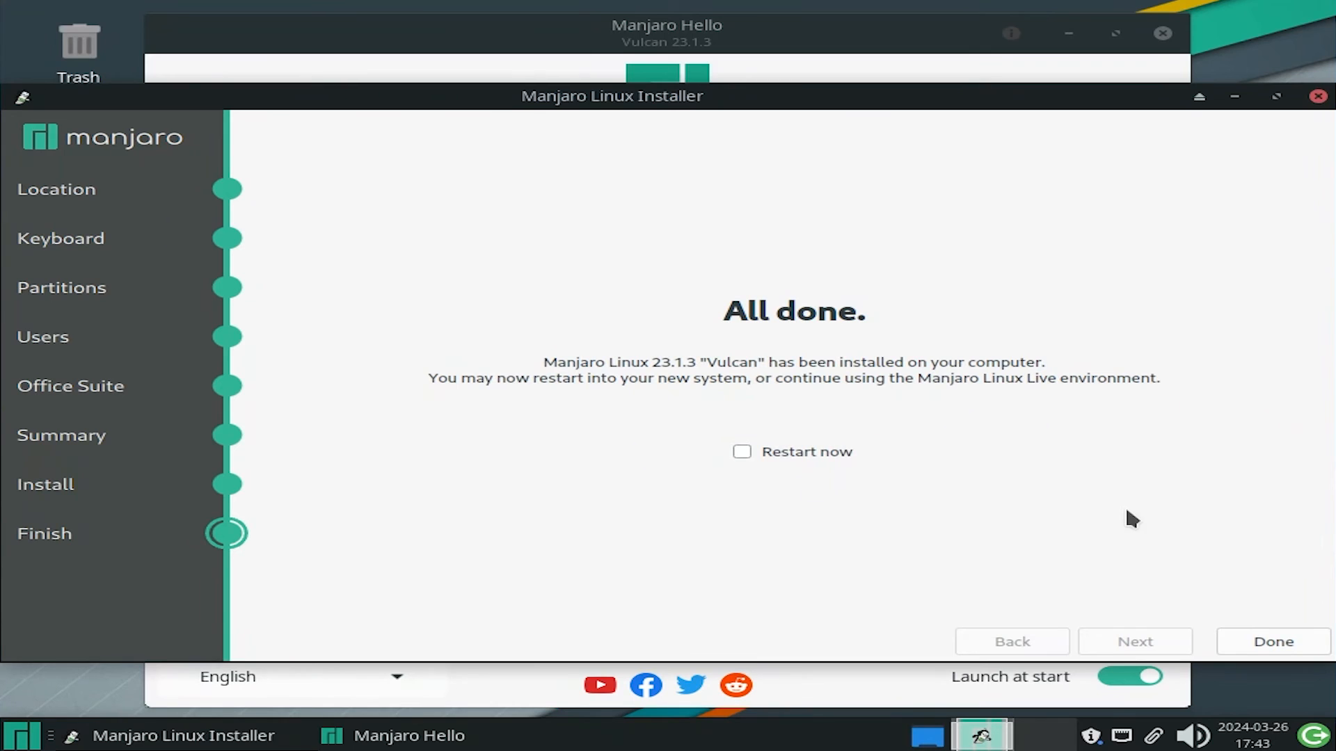
pyautogui.click(740, 451)
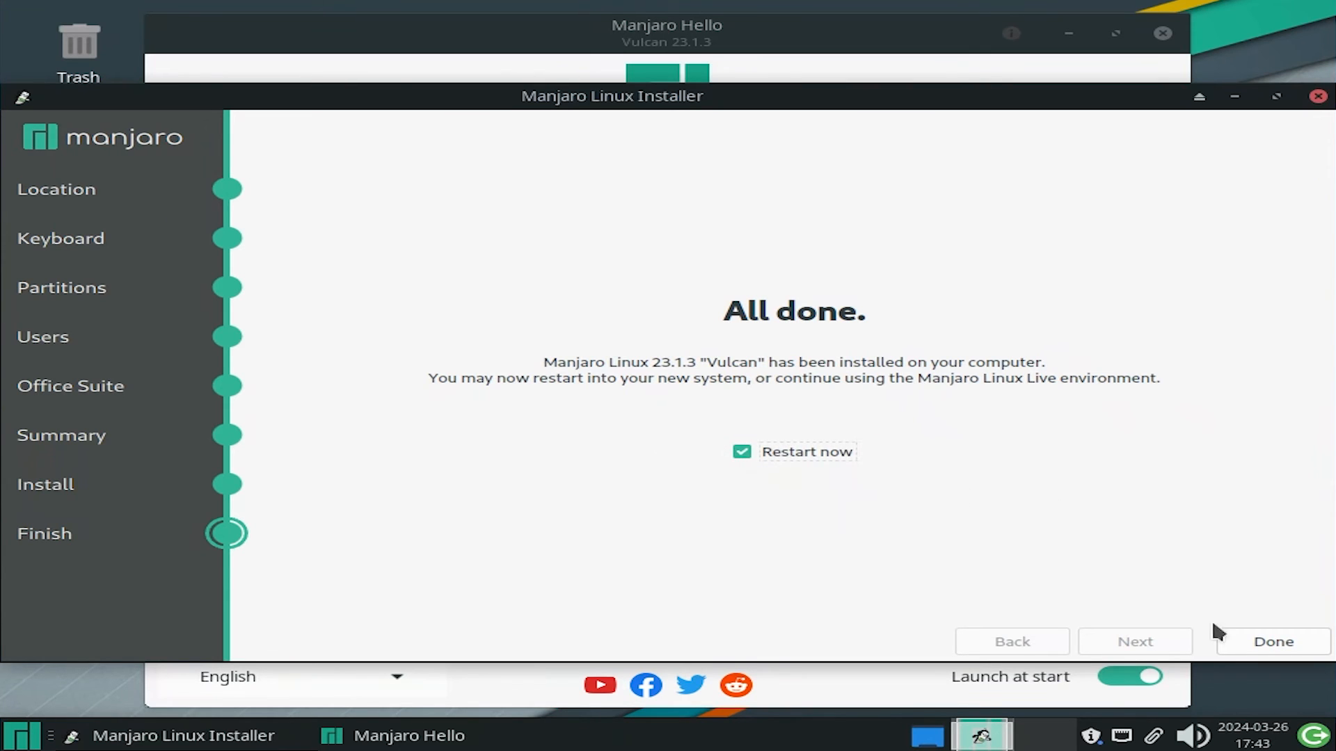
pyautogui.click(1273, 641)
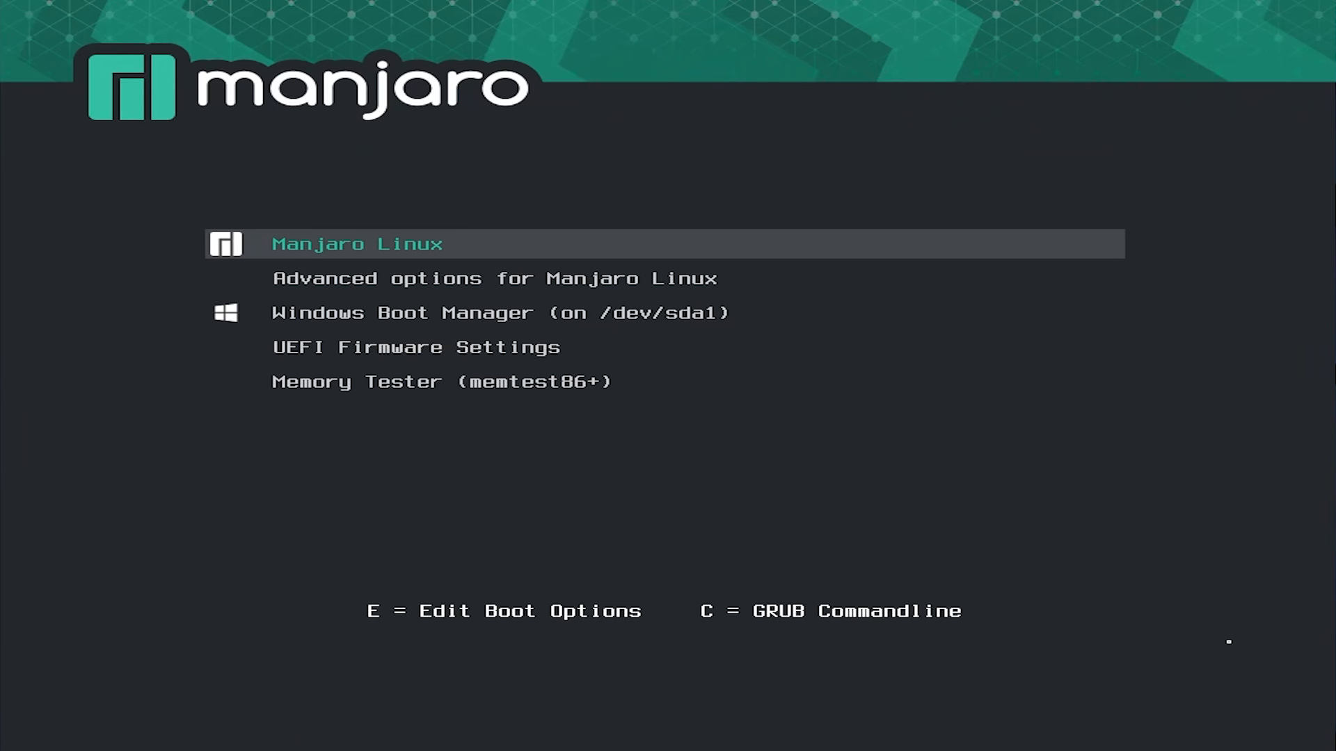
# Select and boot the Manjaro Linux entry, reaching the kmdtech login screen.
pyautogui.press('Down')
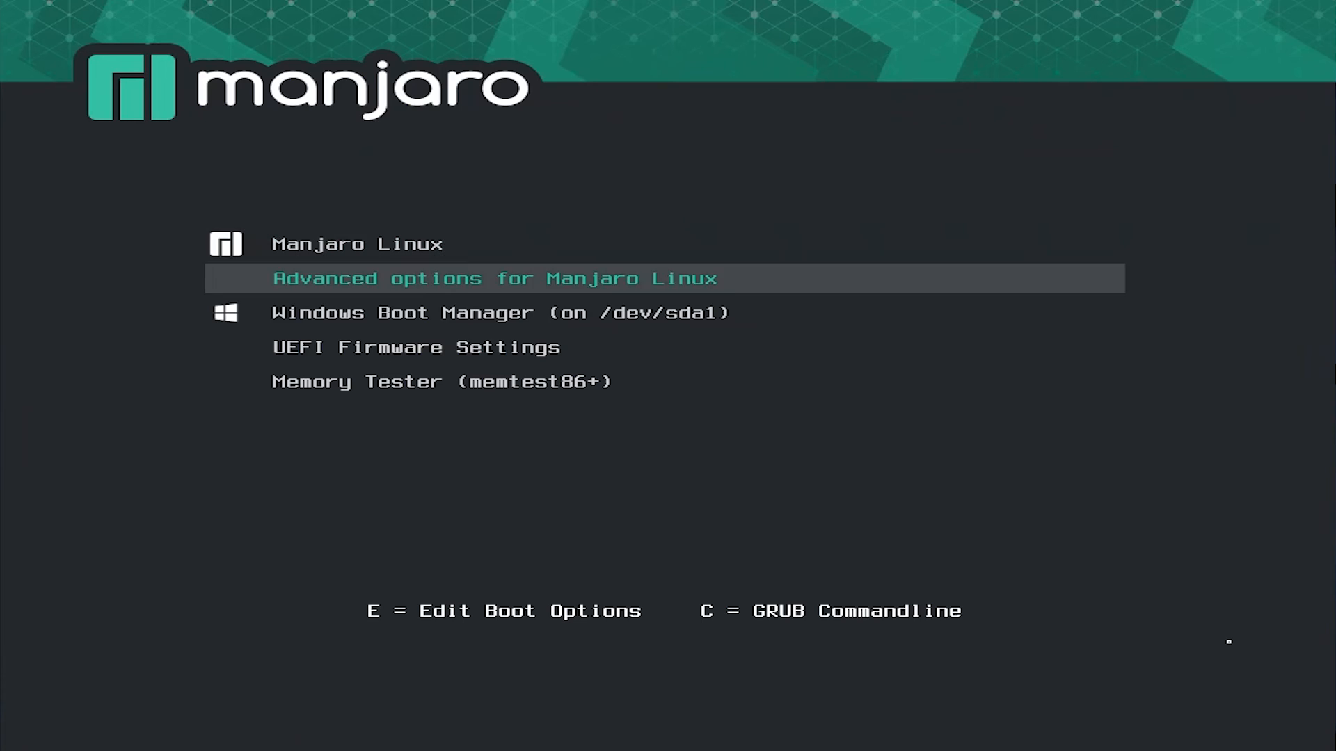
pyautogui.press('Down')
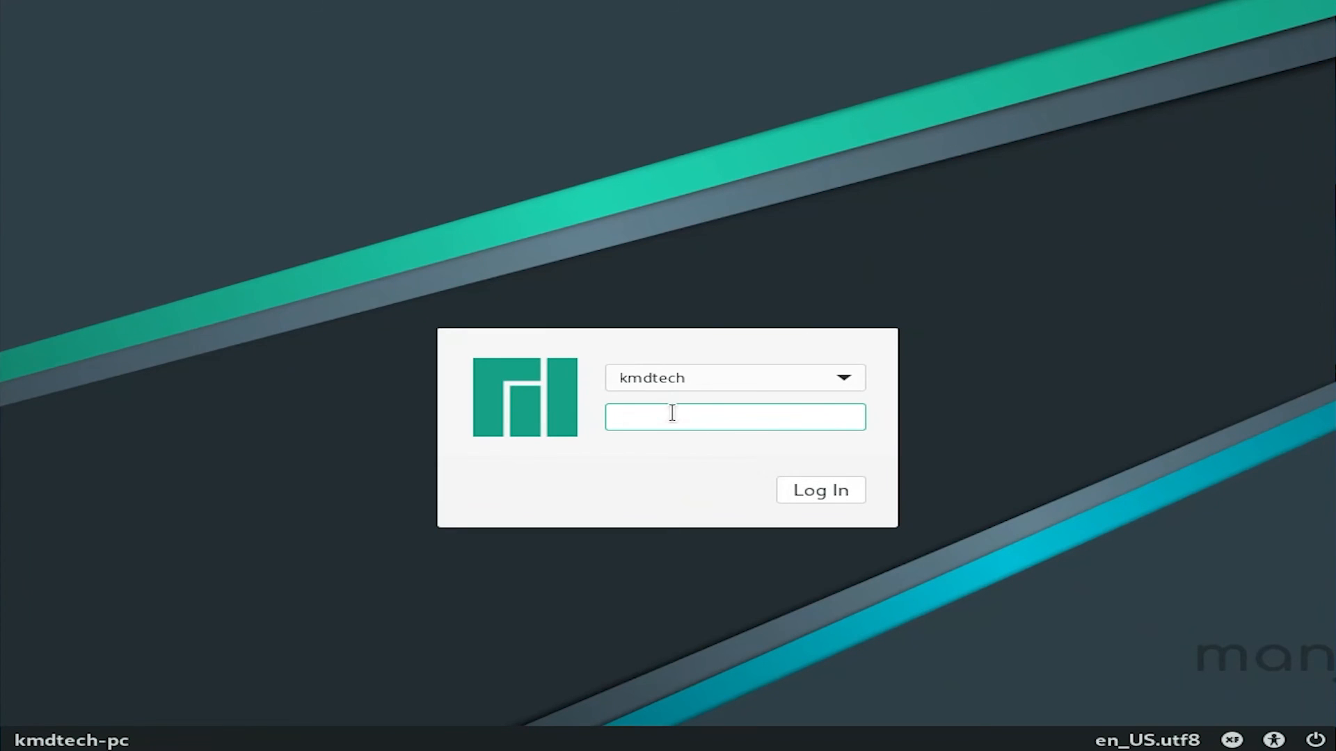
# Log in as kmdtech, switch off Manjaro Hello's Launch at start, and close the window.
pyautogui.click(818, 489)
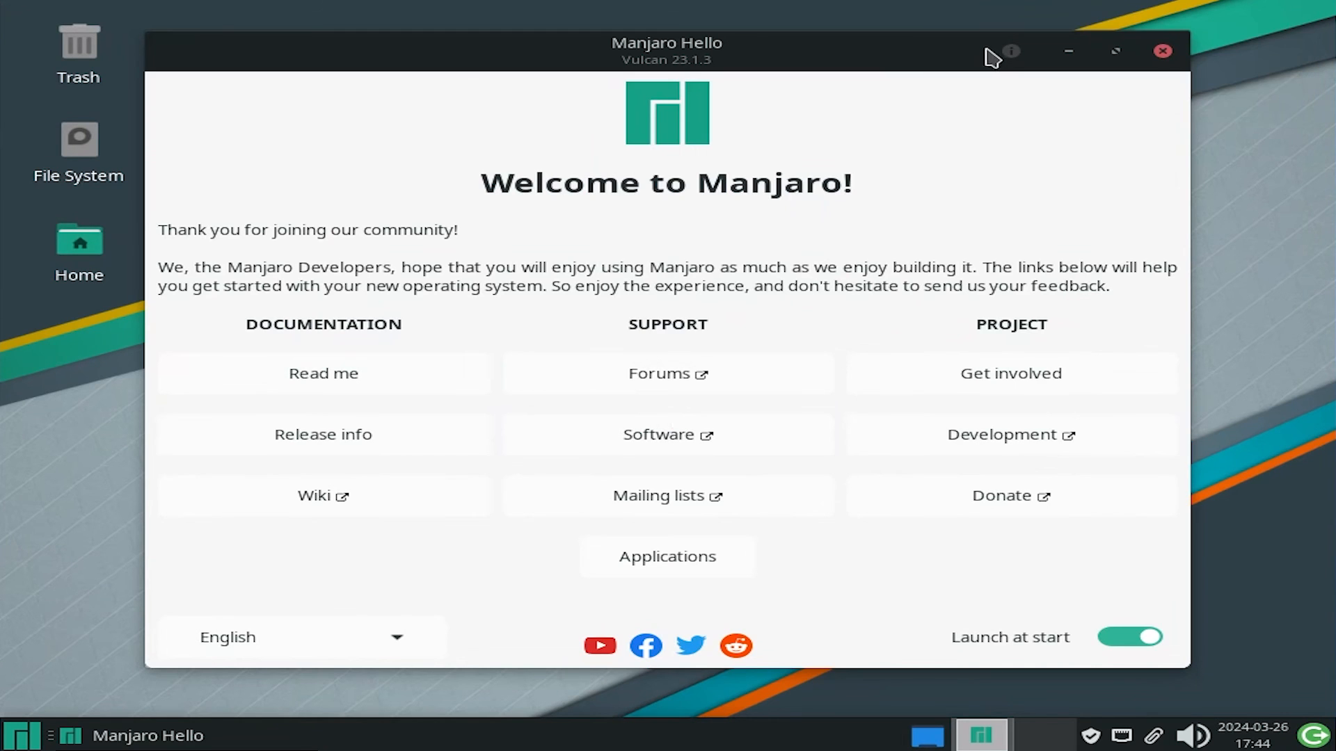
pyautogui.click(1130, 636)
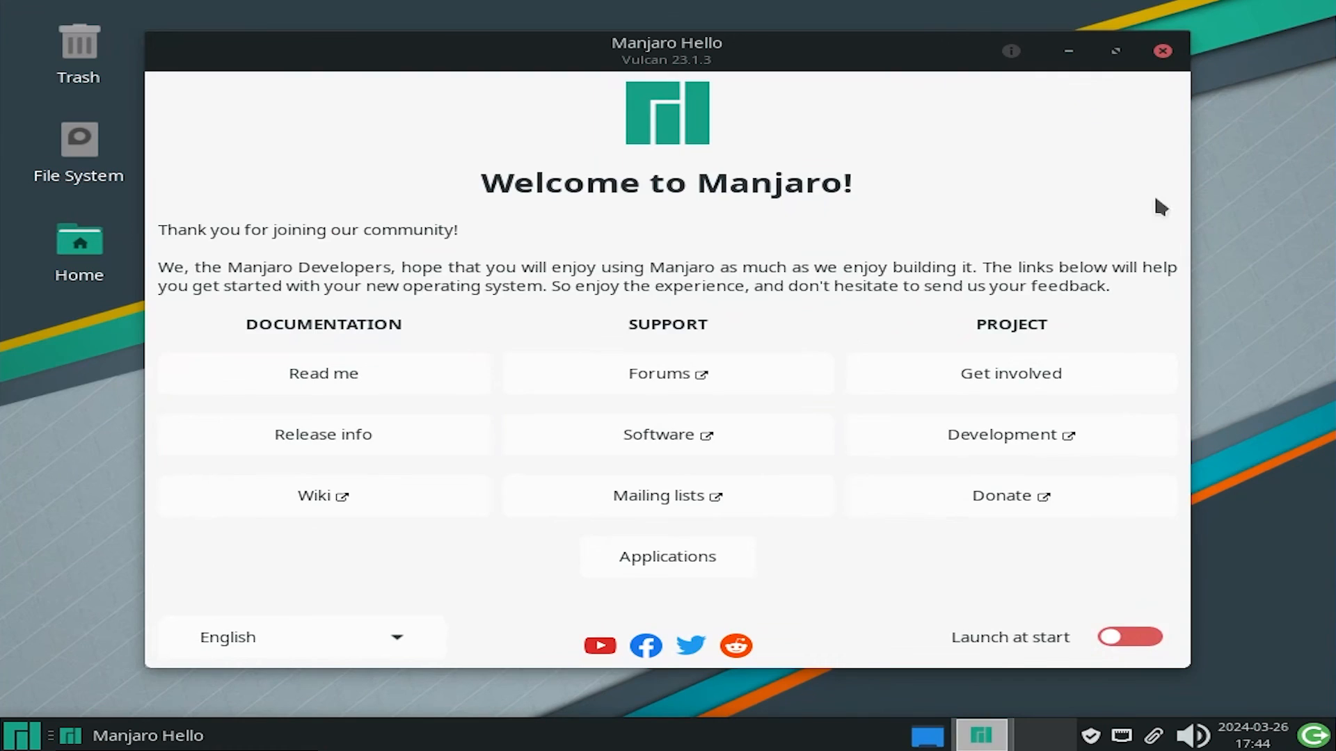
pyautogui.click(1161, 51)
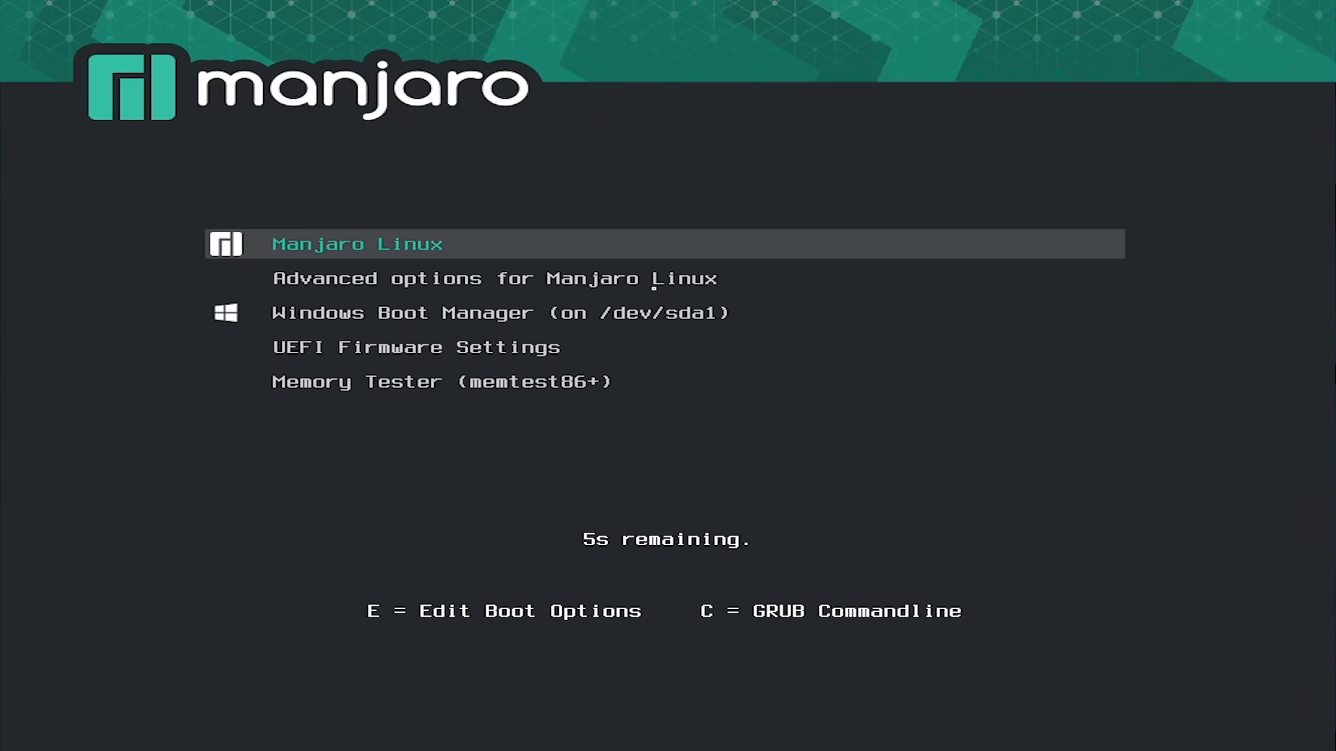
# Highlight the Windows Boot Manager (on /dev/sda1) entry in the GRUB menu.
pyautogui.press('Down')
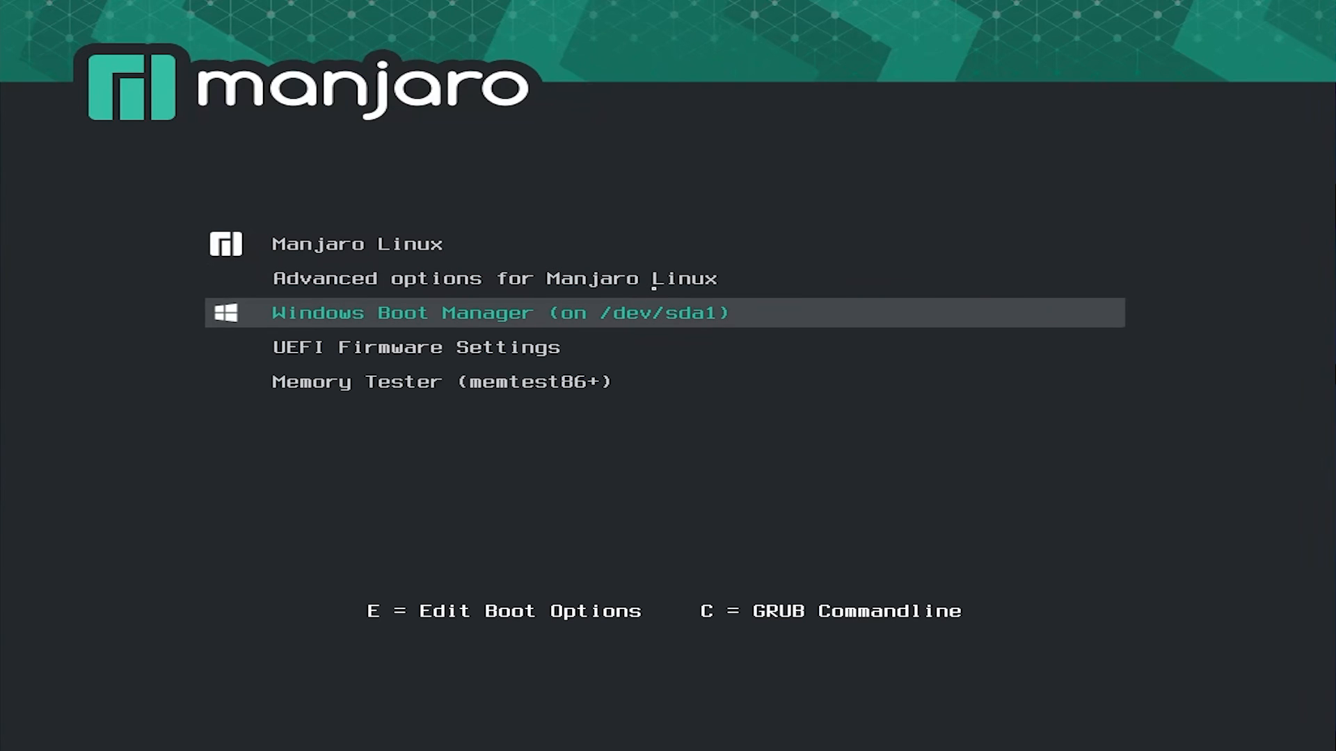